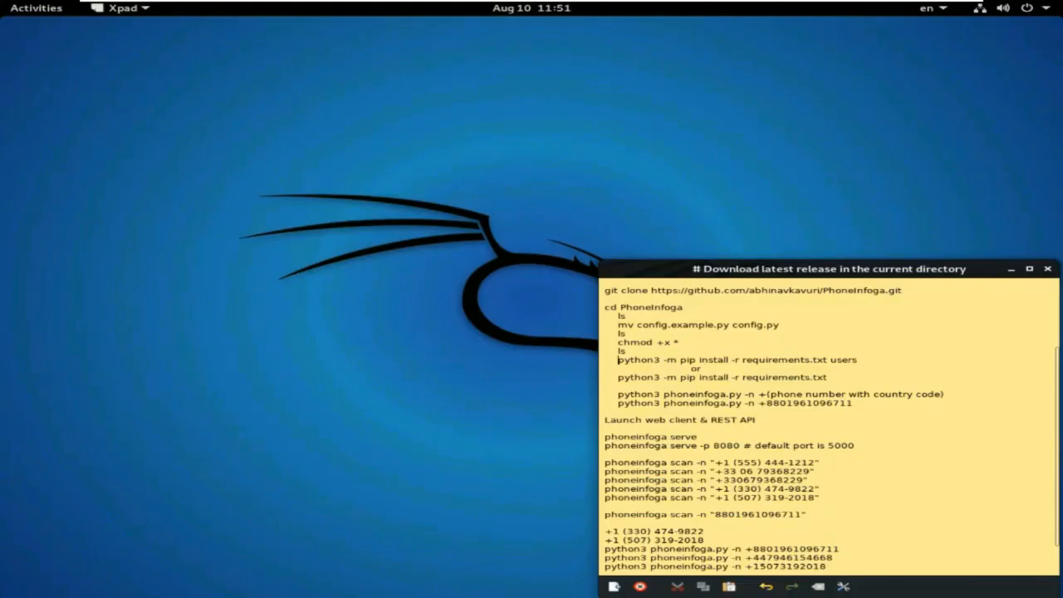
Load github.com/abhinavkavuri/PhoneInfoga in Firefox and show its HTTPS clone link
{"action": "double_click", "coordinate": [797, 290]}
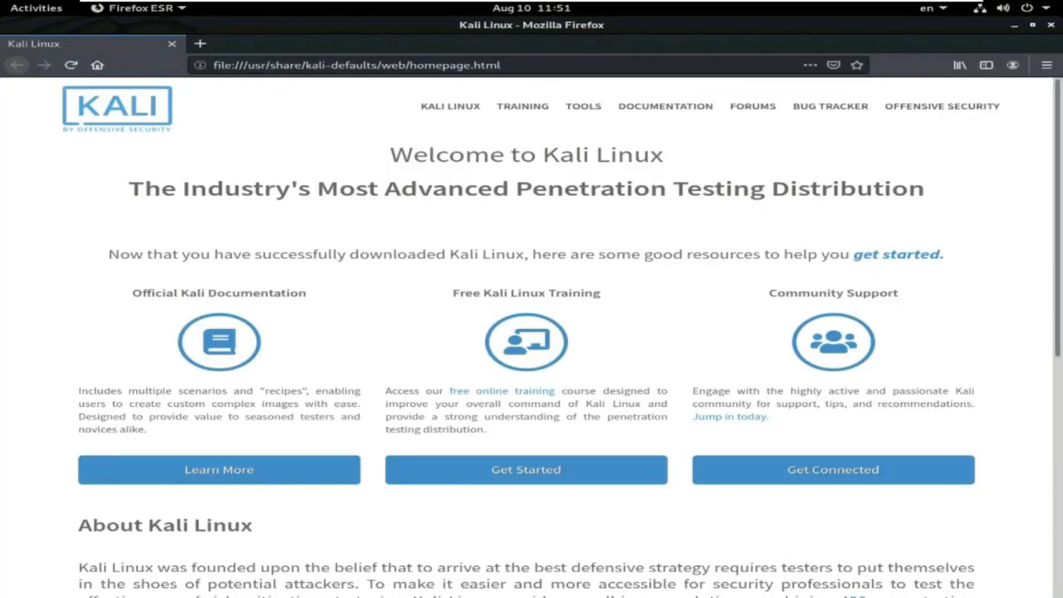
{"action": "left_click", "coordinate": [357, 66]}
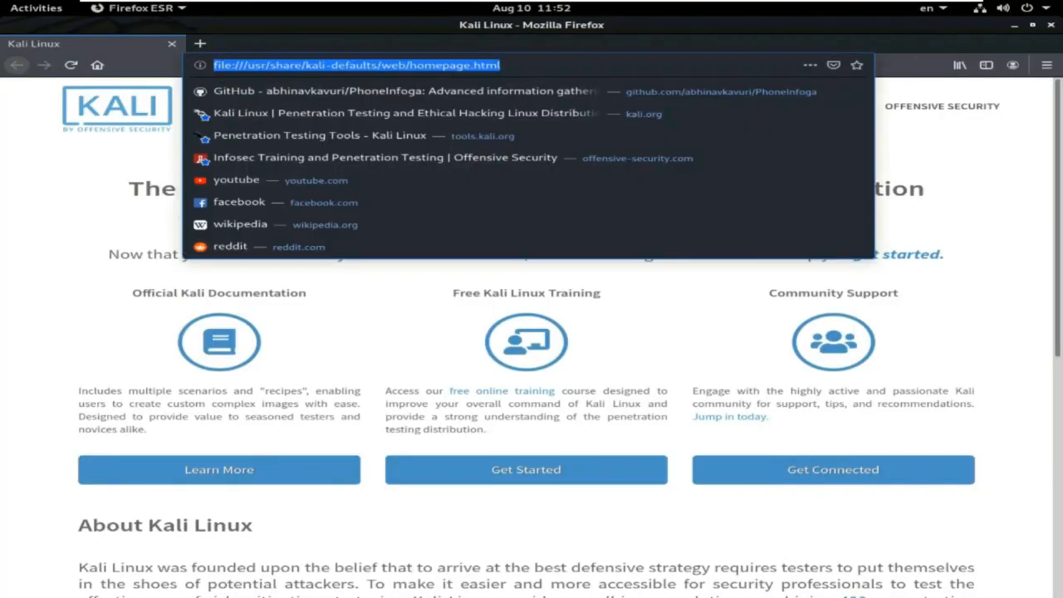
{"action": "type", "text": "https://github.com/abhinavkavuri/PhoneInfoga.git"}
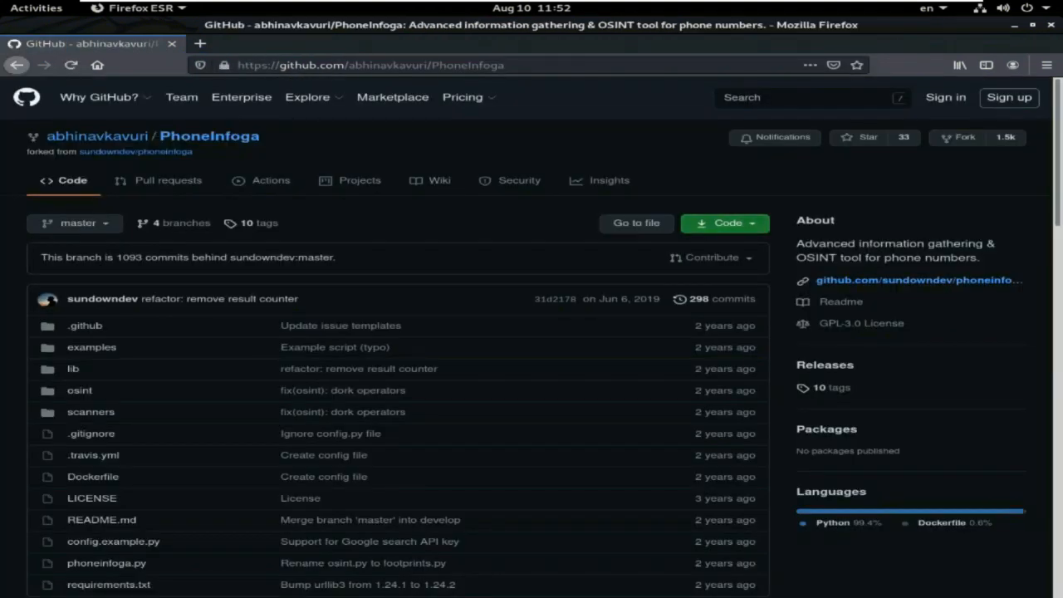
{"action": "left_click", "coordinate": [724, 223]}
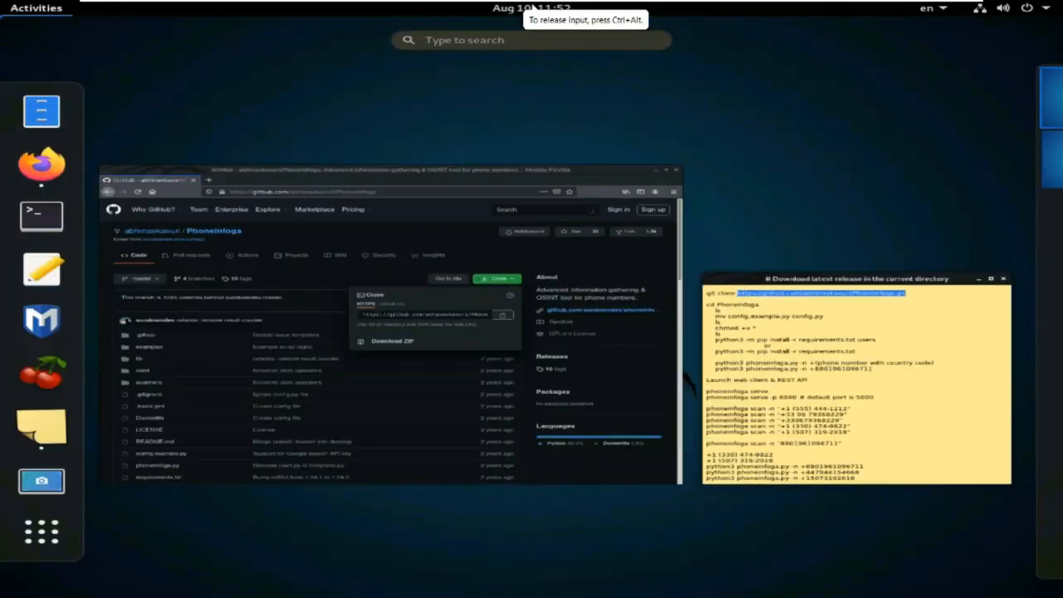
Clone PhoneInfoga with git clone, cd into PhoneInfoga/ and list its files
{"action": "left_click", "coordinate": [39, 213]}
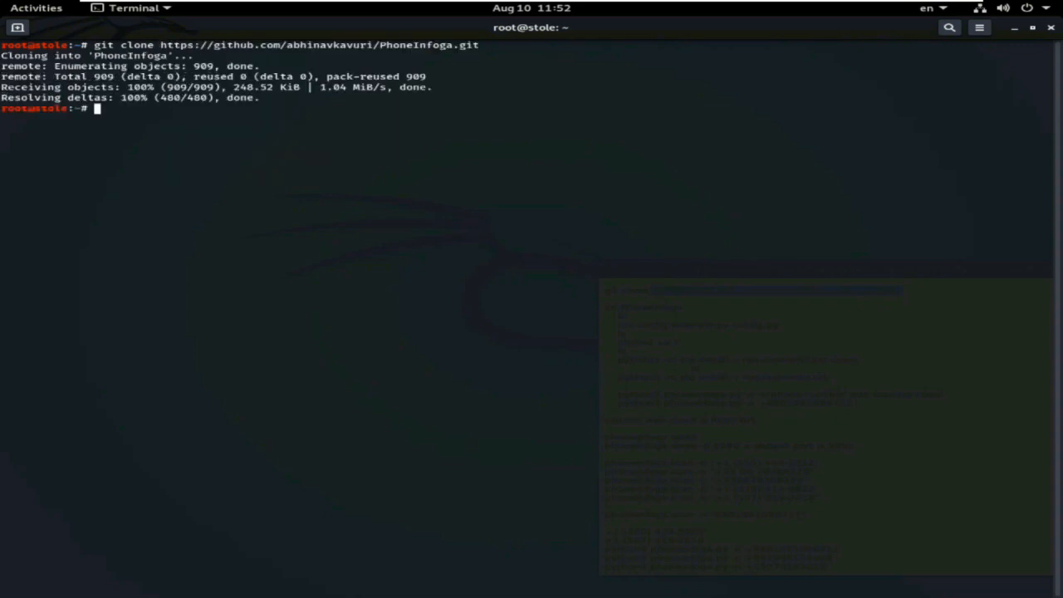
{"action": "type", "text": "clear"}
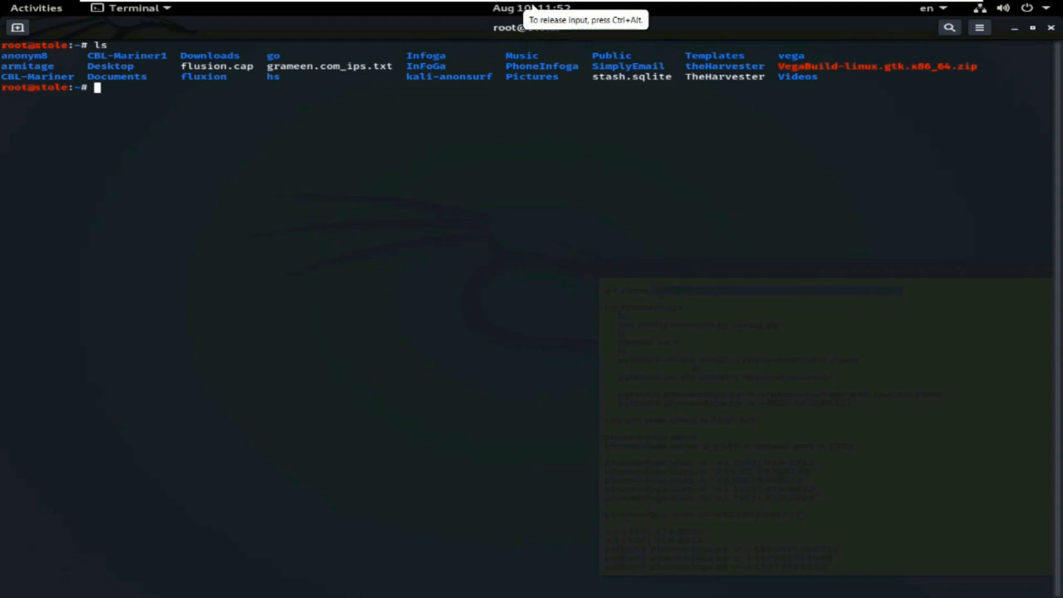
{"action": "double_click", "coordinate": [539, 66]}
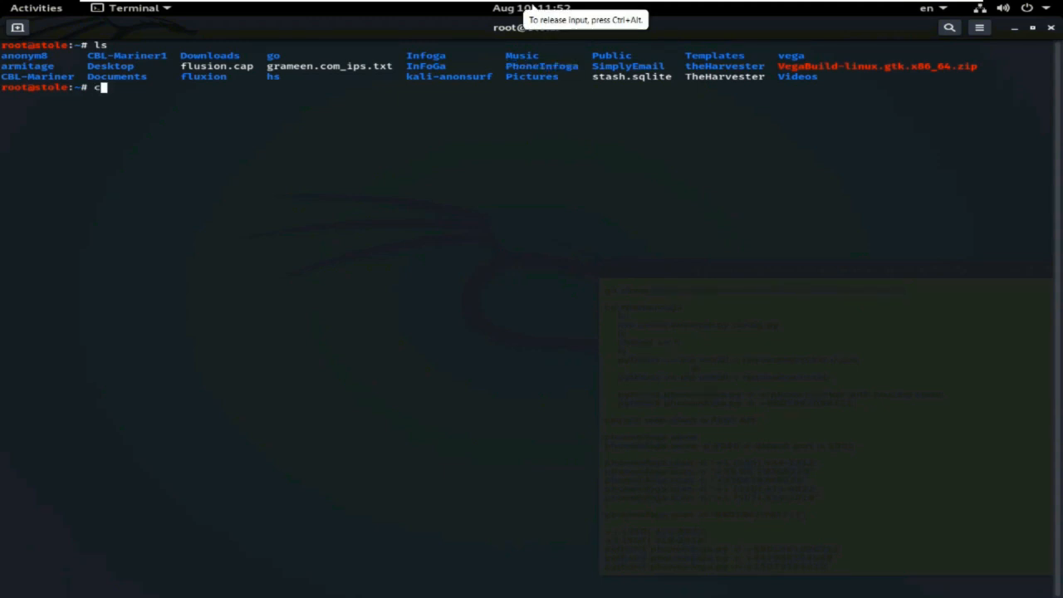
{"action": "type", "text": "d PhoneInfoga/"}
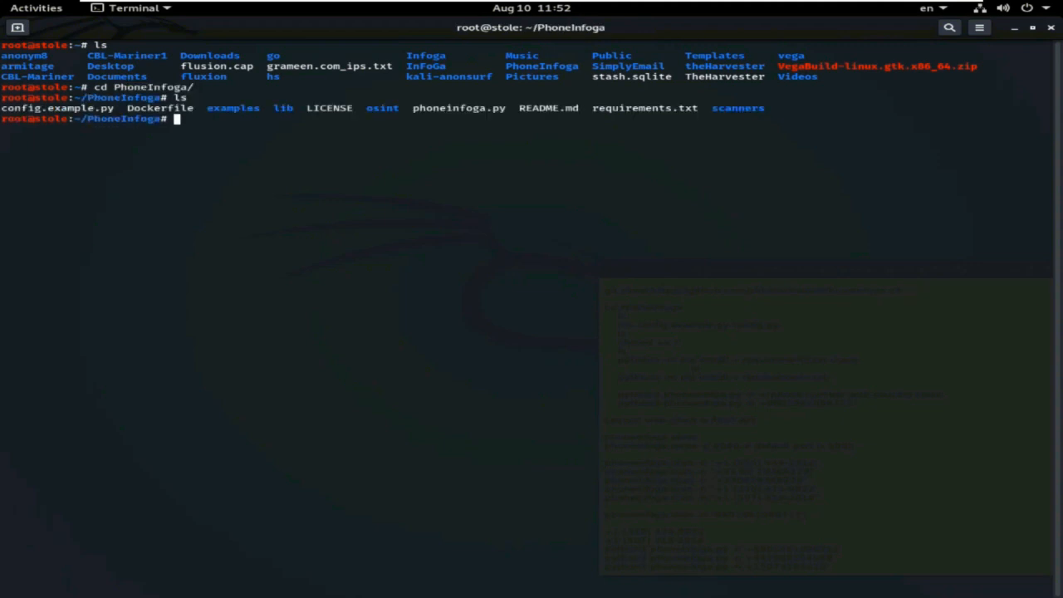
{"action": "left_click", "coordinate": [33, 8]}
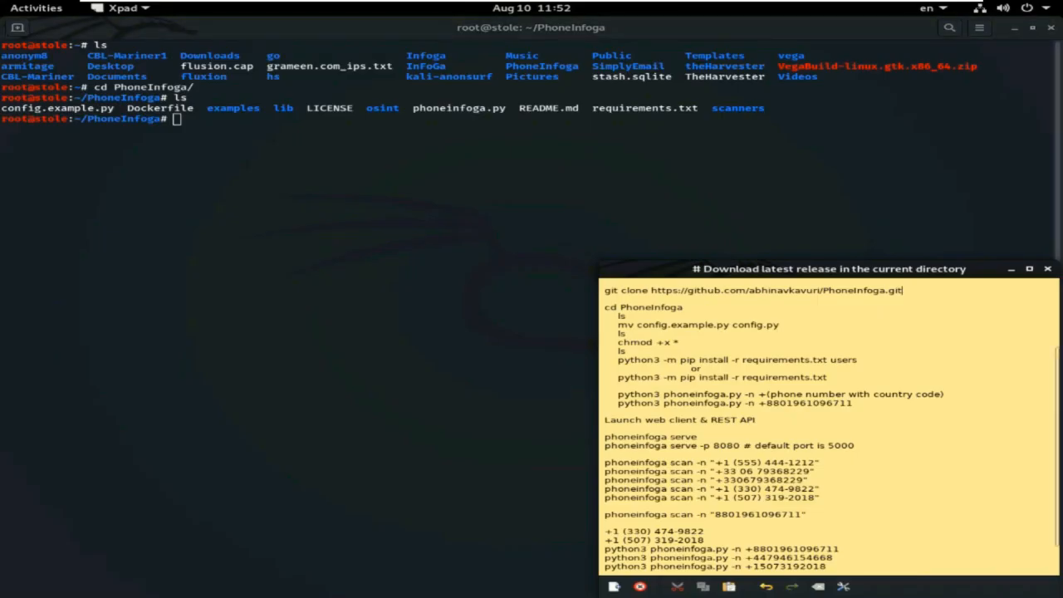
Paste and run the mv command renaming the example config to config.py
{"action": "double_click", "coordinate": [633, 325]}
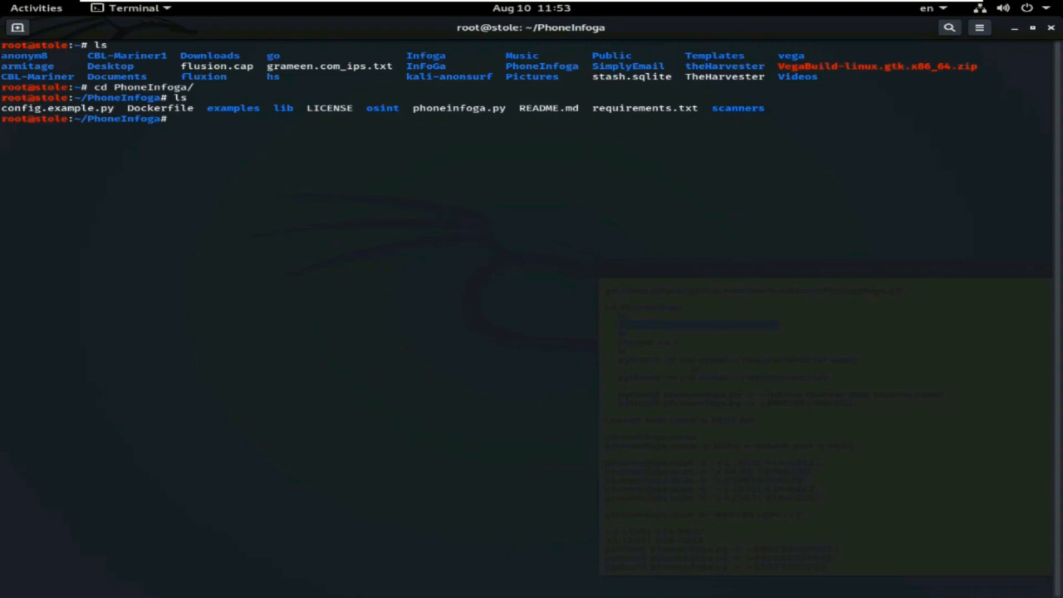
{"action": "right_click", "coordinate": [191, 121]}
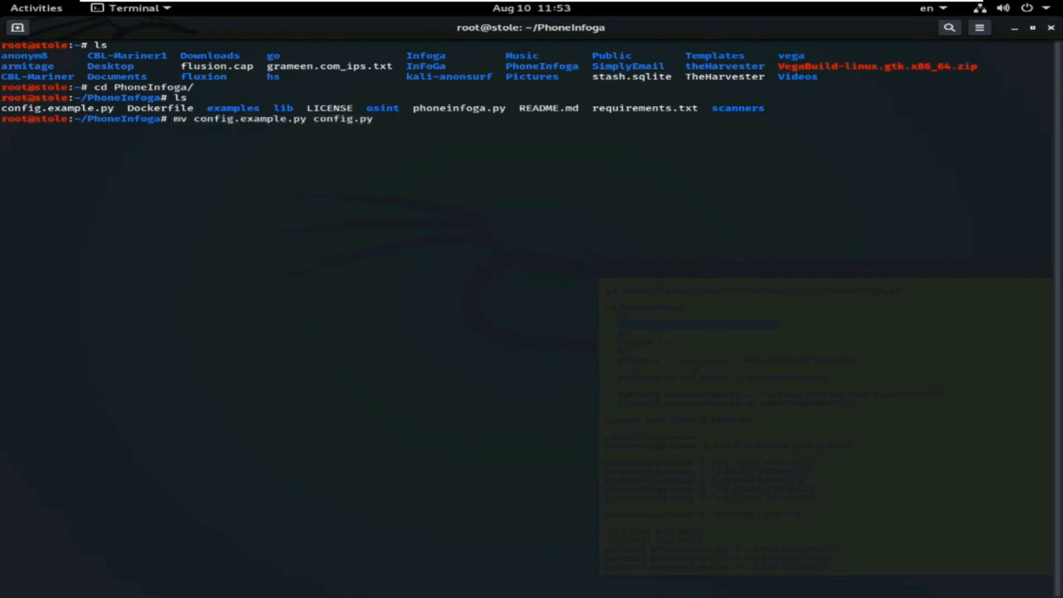
{"action": "type", "text": "clear"}
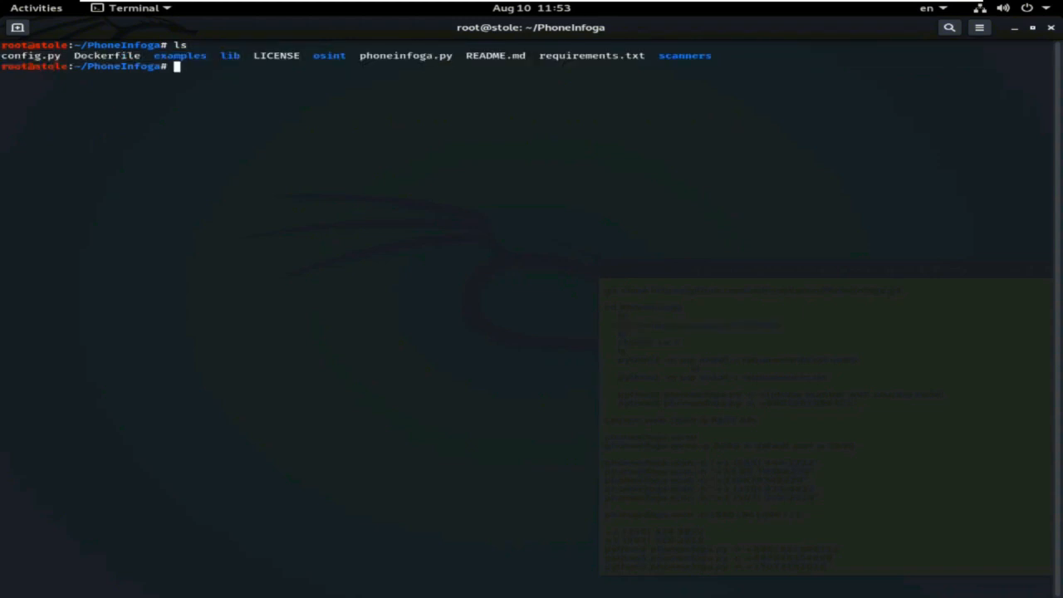
Make every file in the PhoneInfoga folder executable with chmod +x *
{"action": "type", "text": "chmod"}
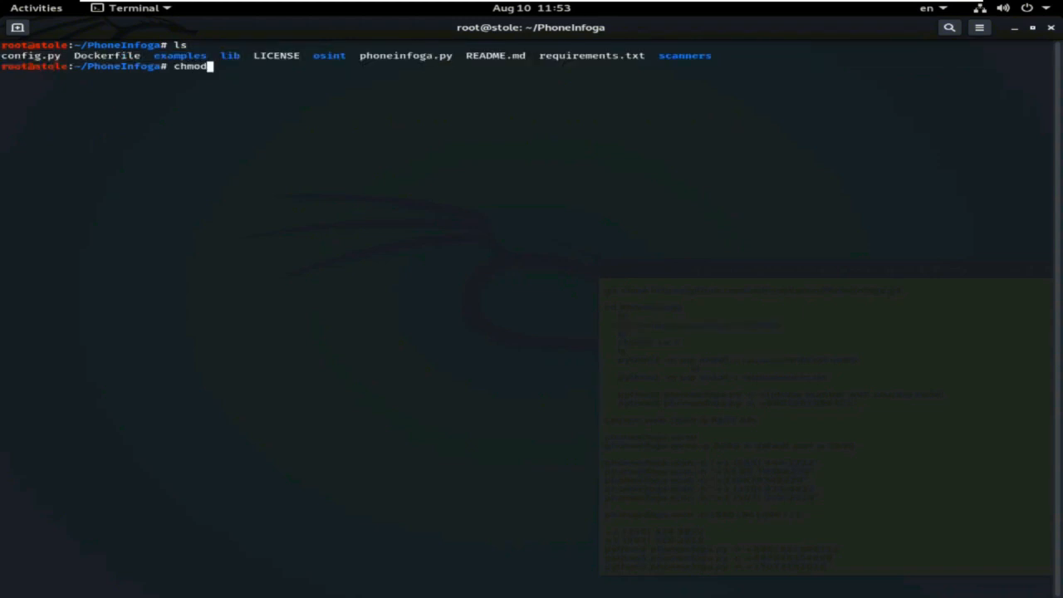
{"action": "type", "text": "+"}
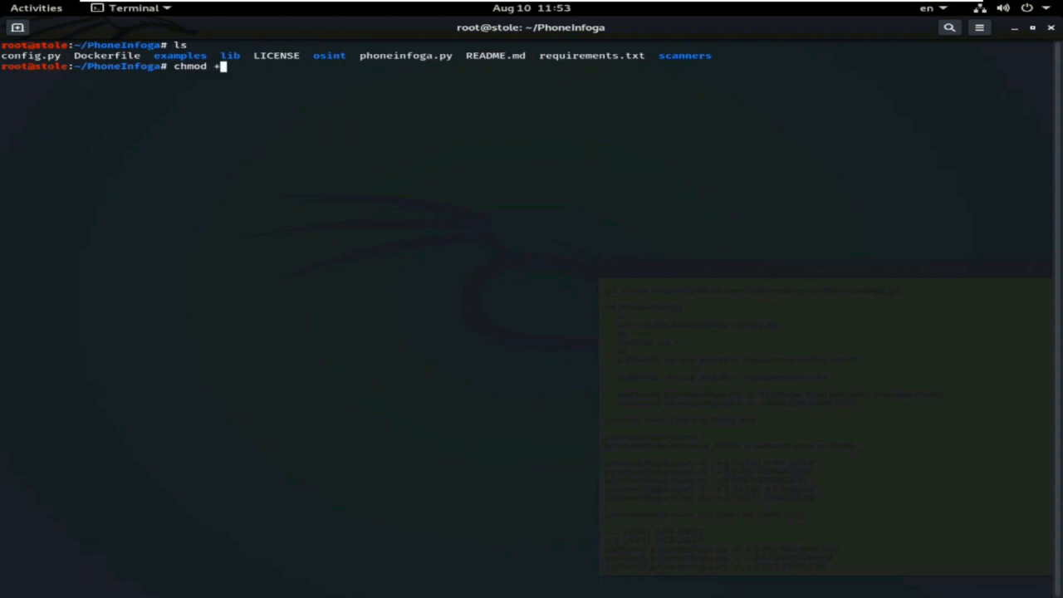
{"action": "type", "text": "x *"}
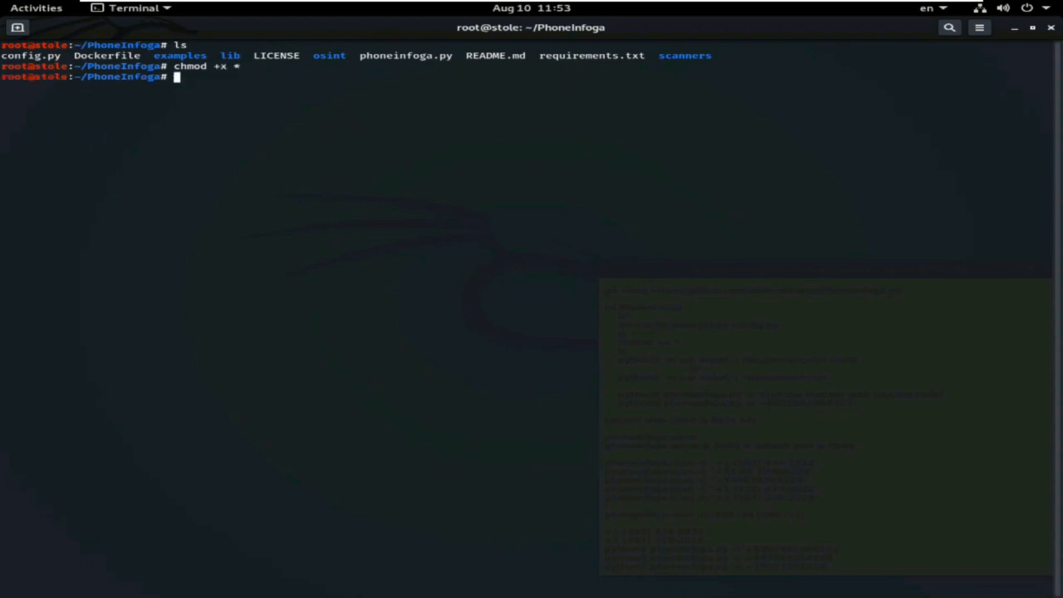
{"action": "type", "text": "clea"}
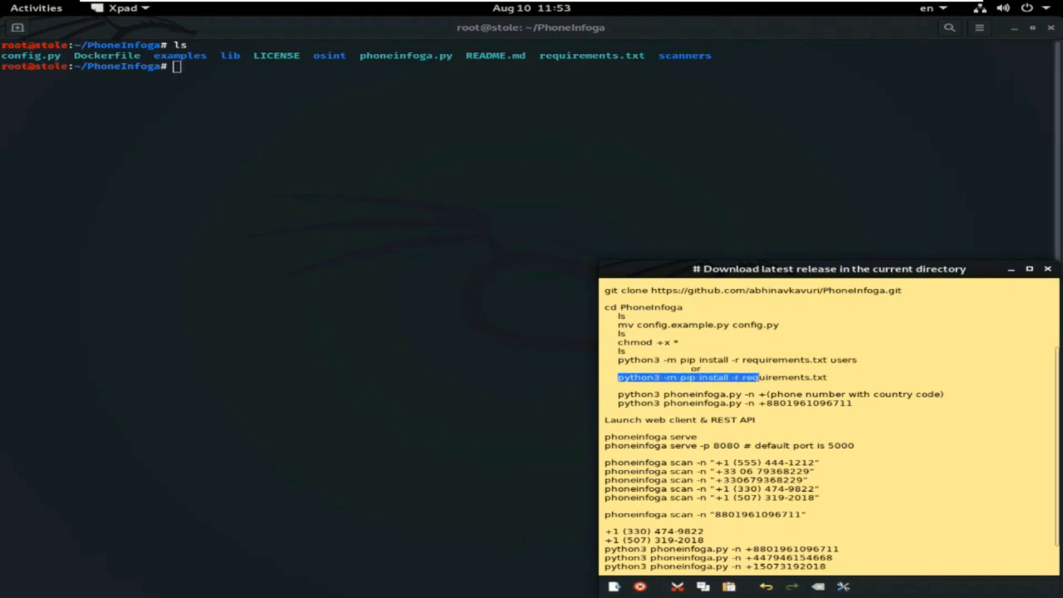
Paste and run python3 -m pip install -r requirements.txt from the notes
{"action": "right_click", "coordinate": [720, 377]}
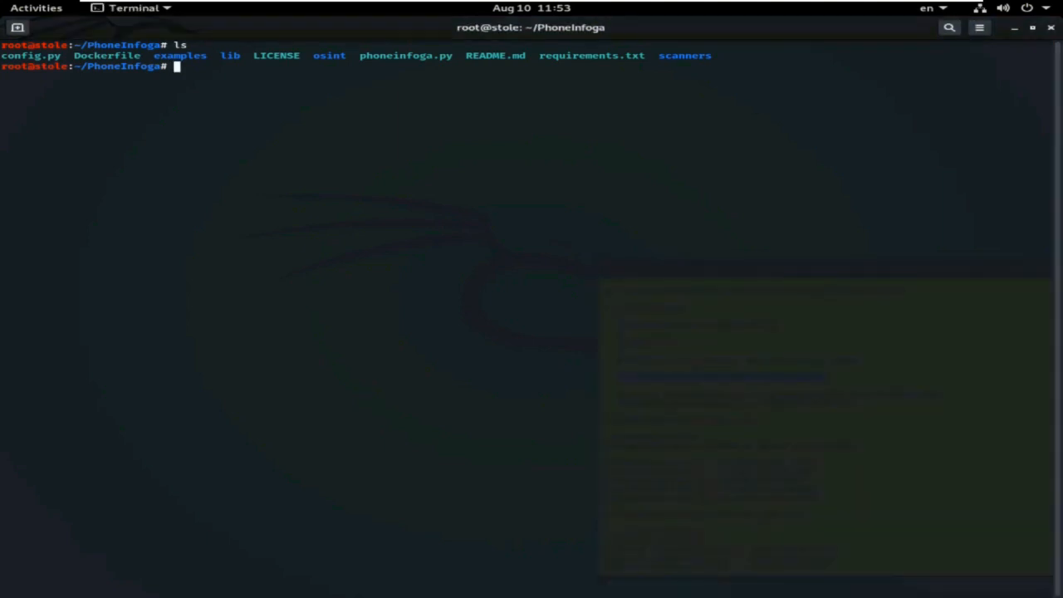
{"action": "right_click", "coordinate": [191, 66]}
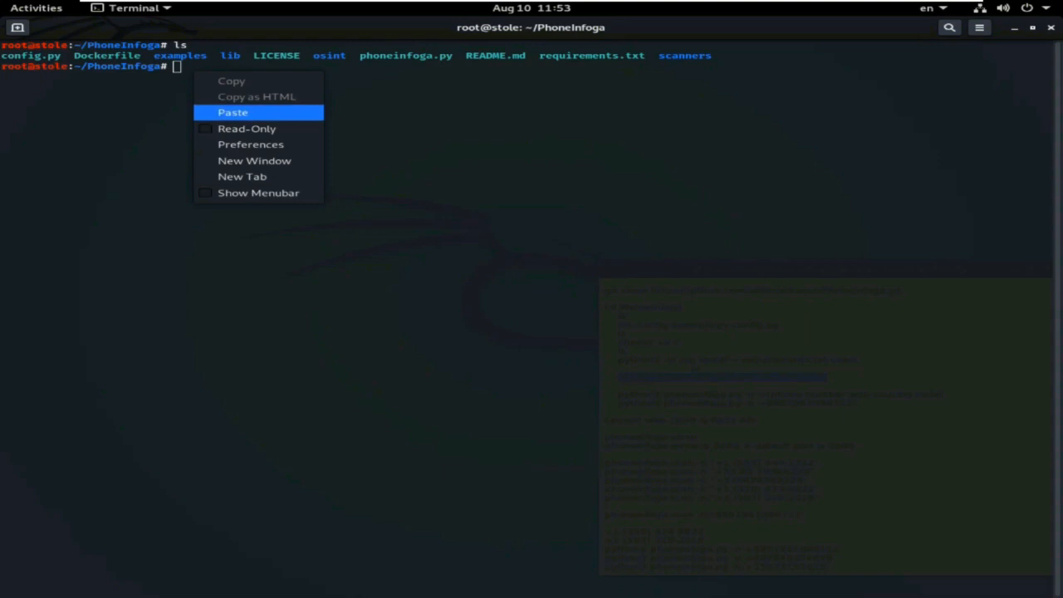
{"action": "left_click", "coordinate": [233, 112]}
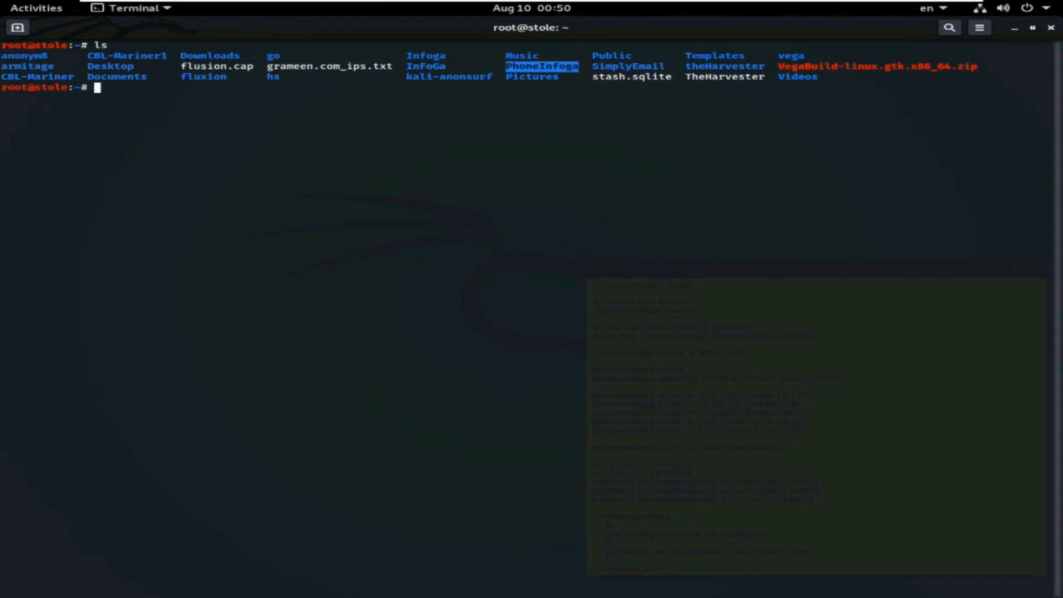
Enter PhoneInfoga/, run phoneinfoga -h to list scan, serve and version, then clear
{"action": "type", "text": "cd"}
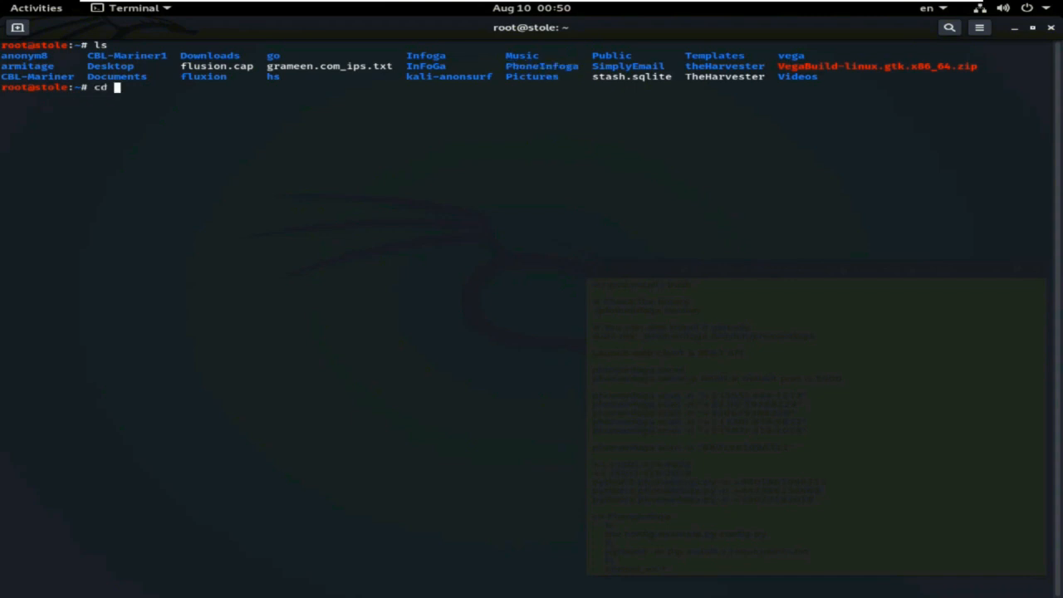
{"action": "type", "text": "PhoneInfoga/"}
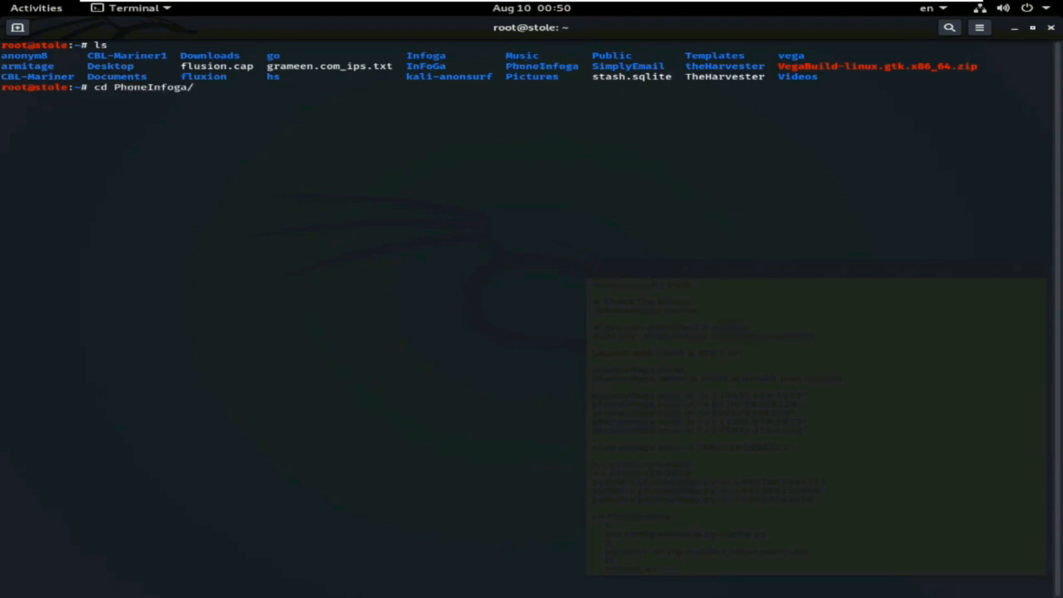
{"action": "type", "text": "cle"}
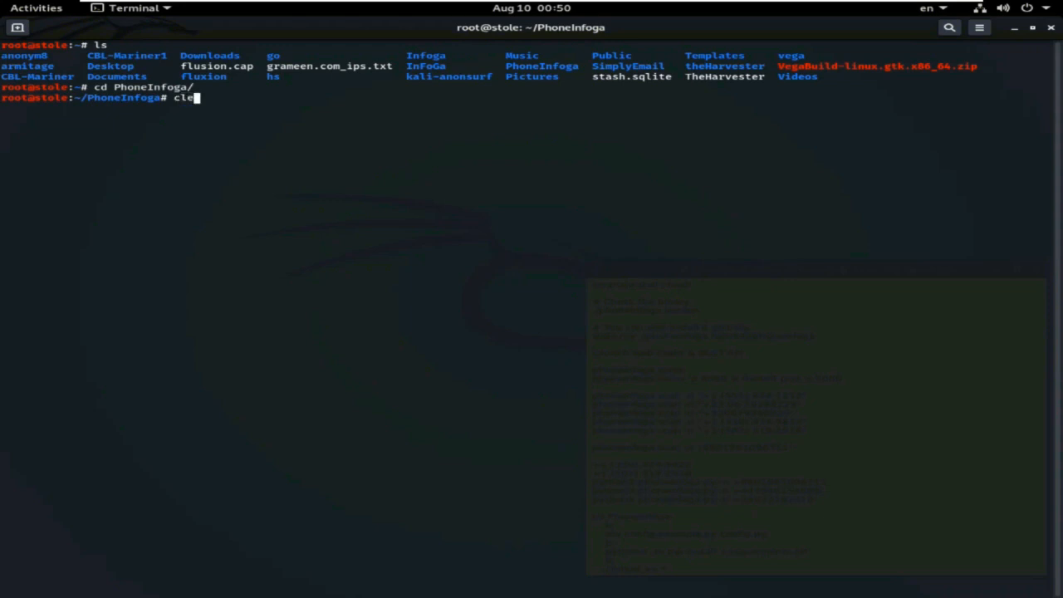
{"action": "key", "text": "Return"}
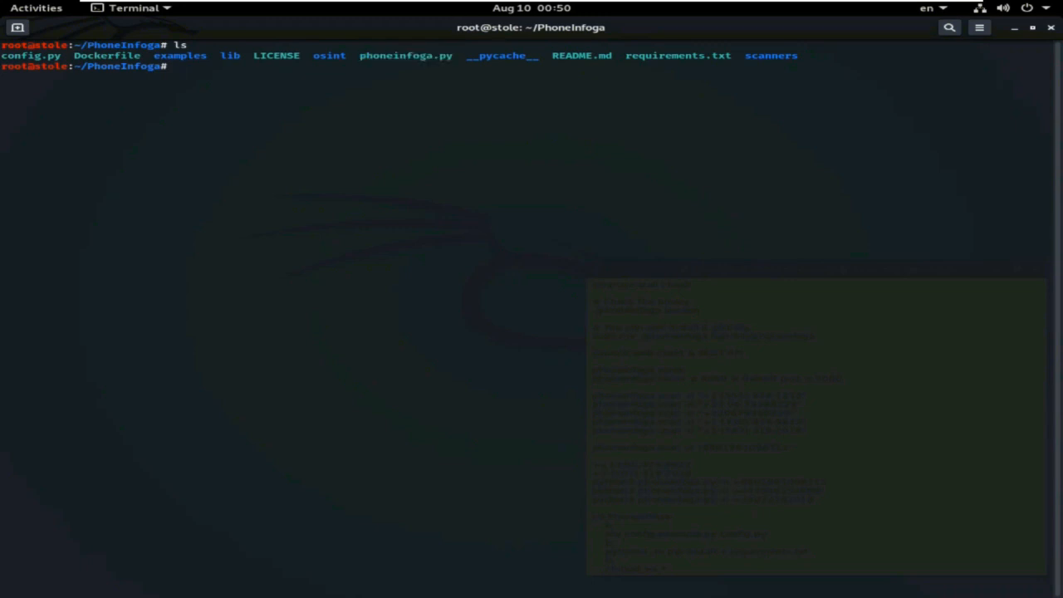
{"action": "type", "text": "phoneinfoga"}
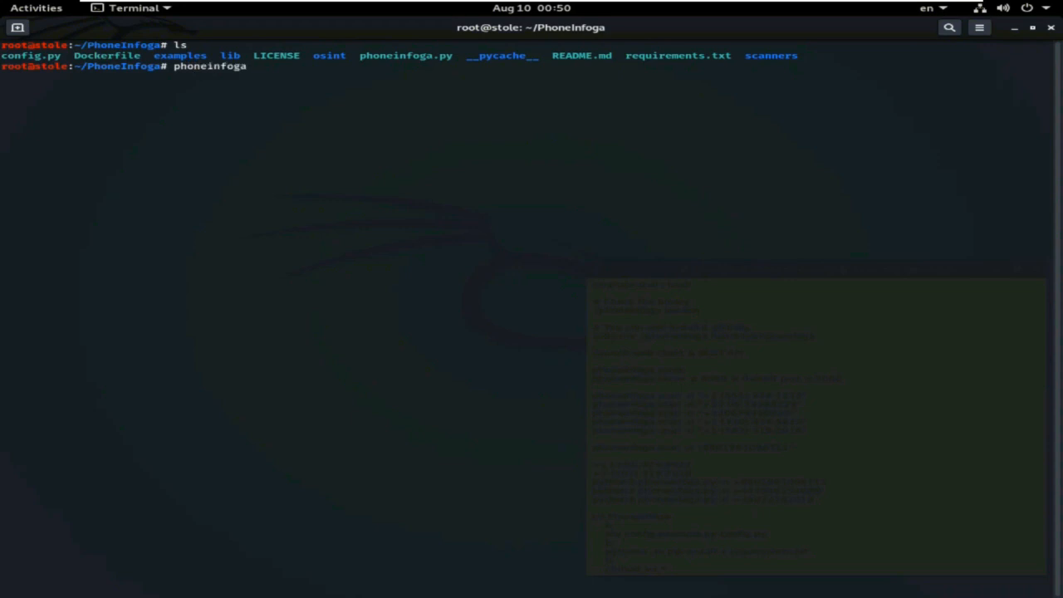
{"action": "type", "text": "-h"}
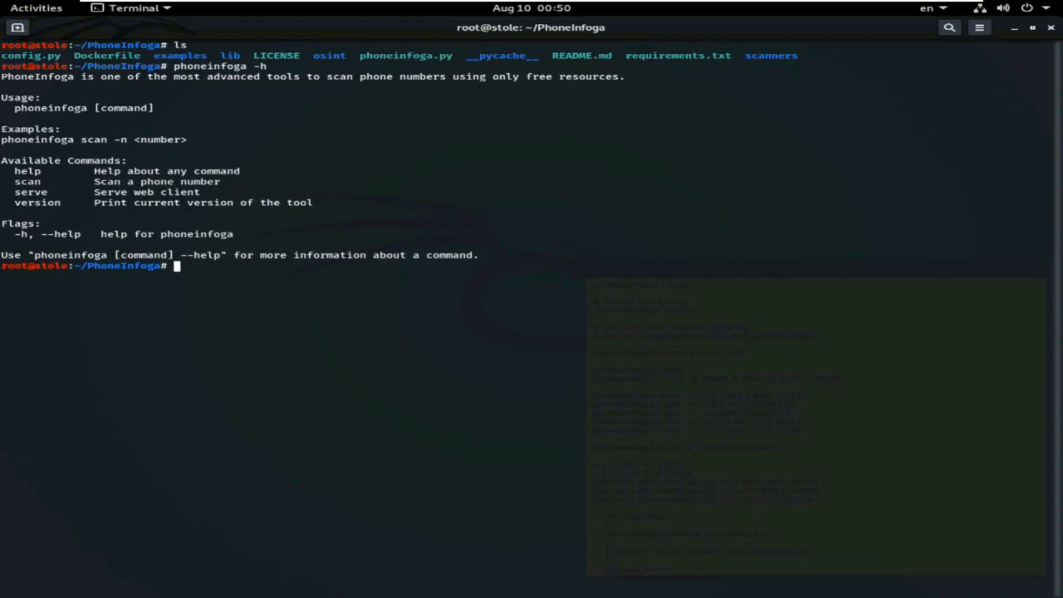
{"action": "type", "text": "clear"}
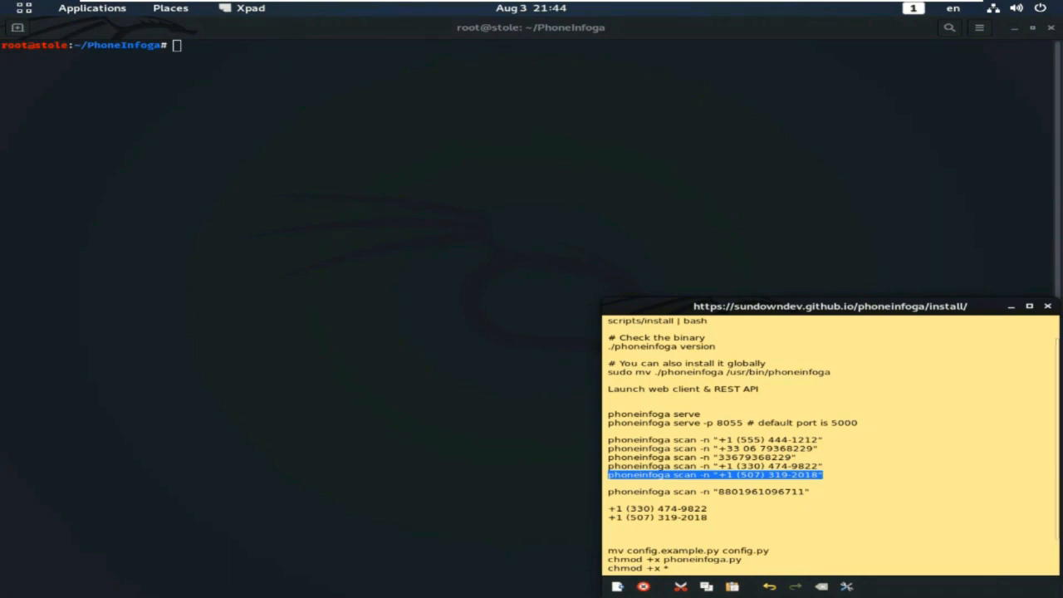
{"action": "key", "text": "Return"}
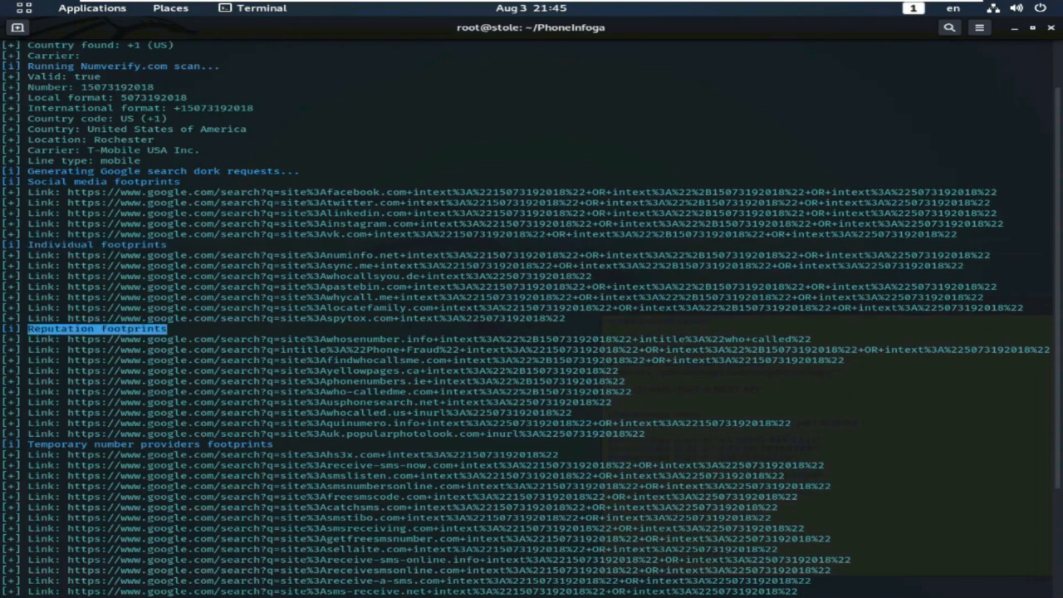
{"action": "scroll", "scroll_direction": "down", "scroll_amount": 3}
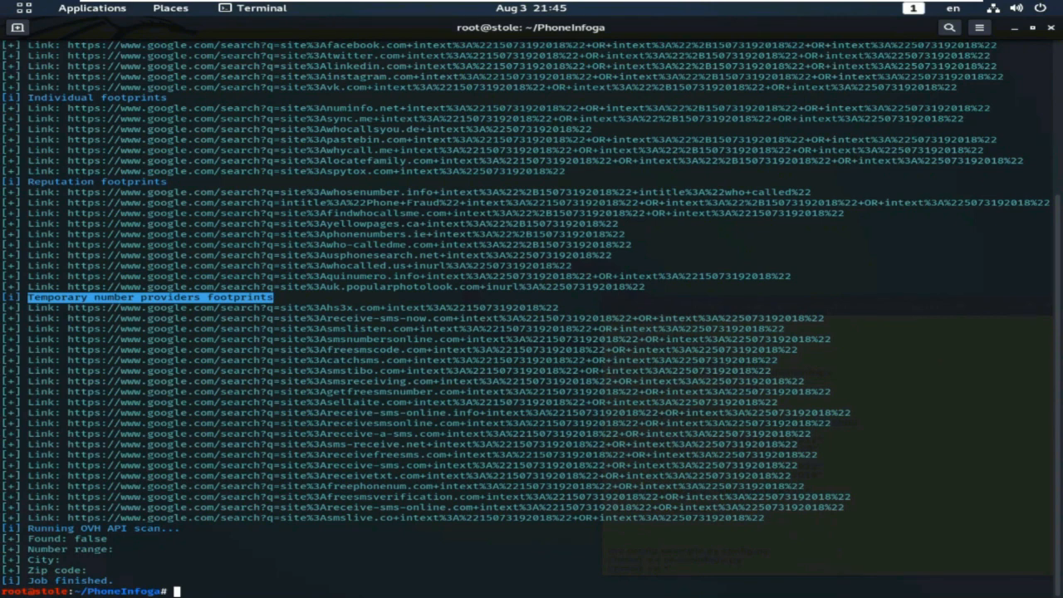
{"action": "type", "text": "clea"}
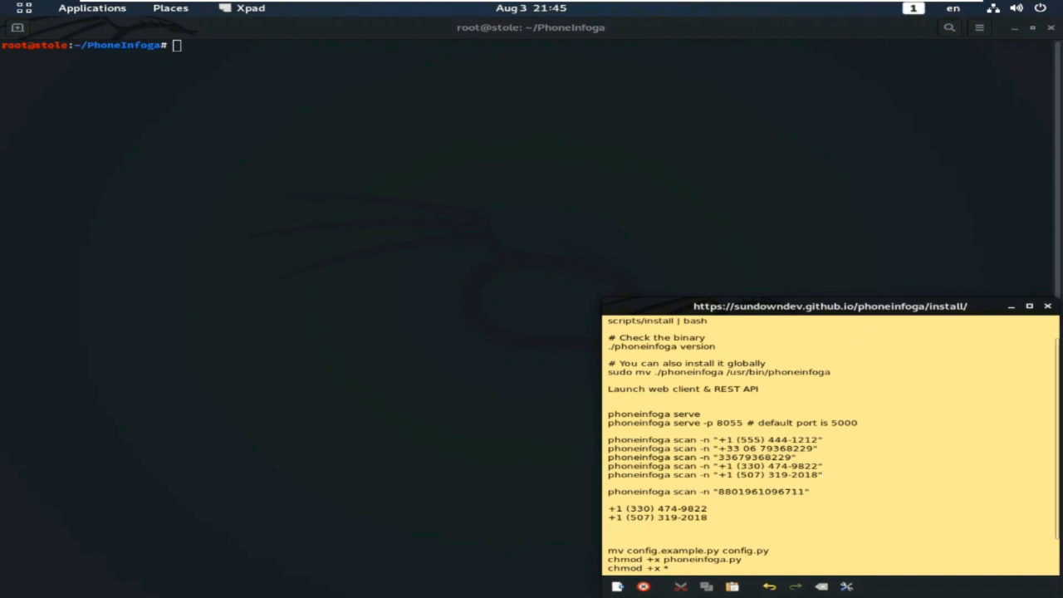
Scroll through the Bangladeshi number's Banglalink scan results, then clear the terminal
{"action": "scroll", "scroll_direction": "down", "scroll_amount": 3}
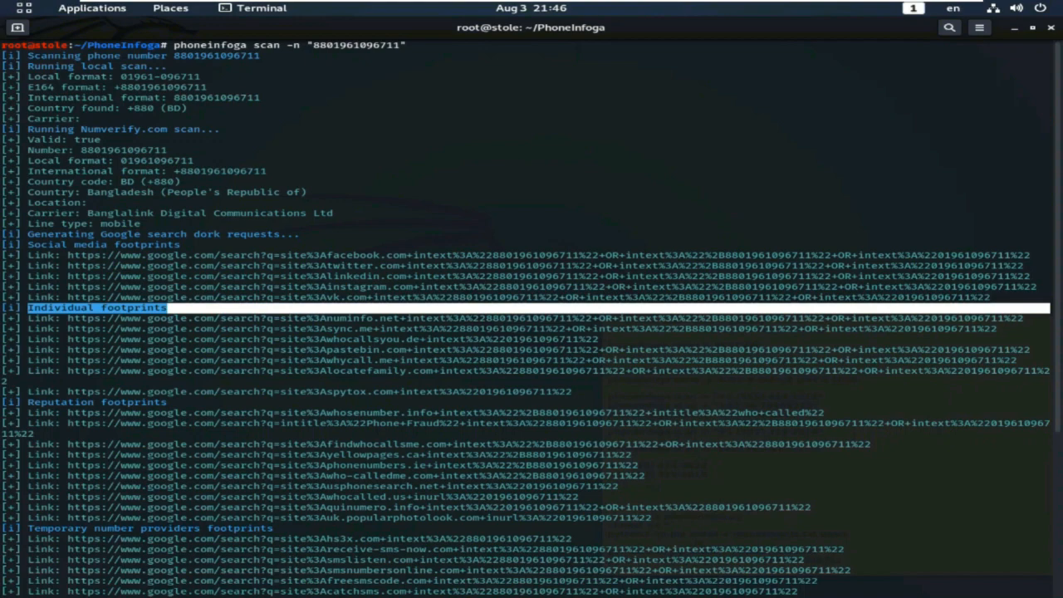
{"action": "scroll", "scroll_direction": "down", "scroll_amount": 3}
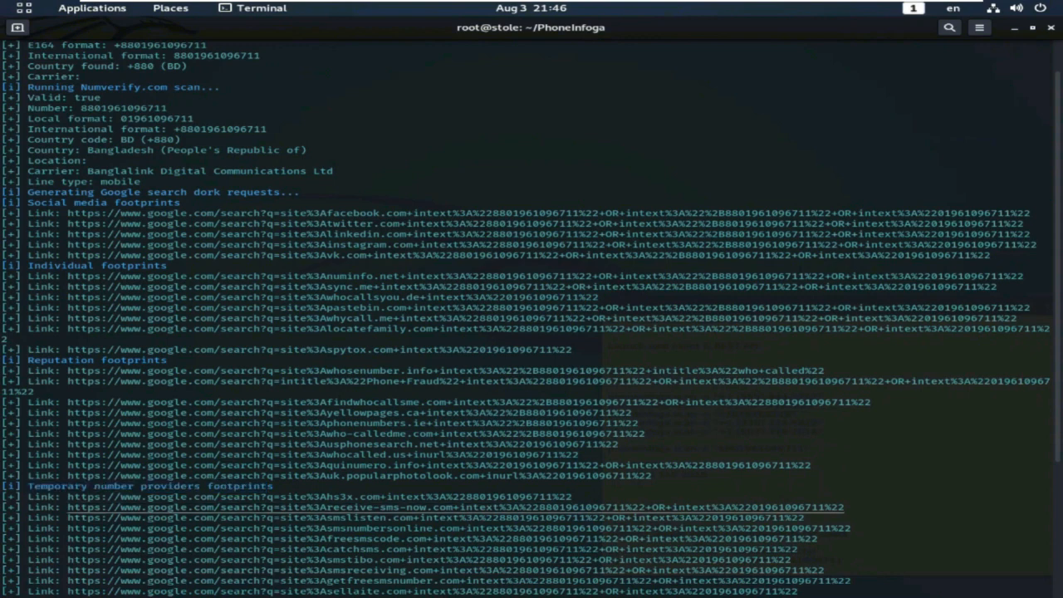
{"action": "type", "text": "clea"}
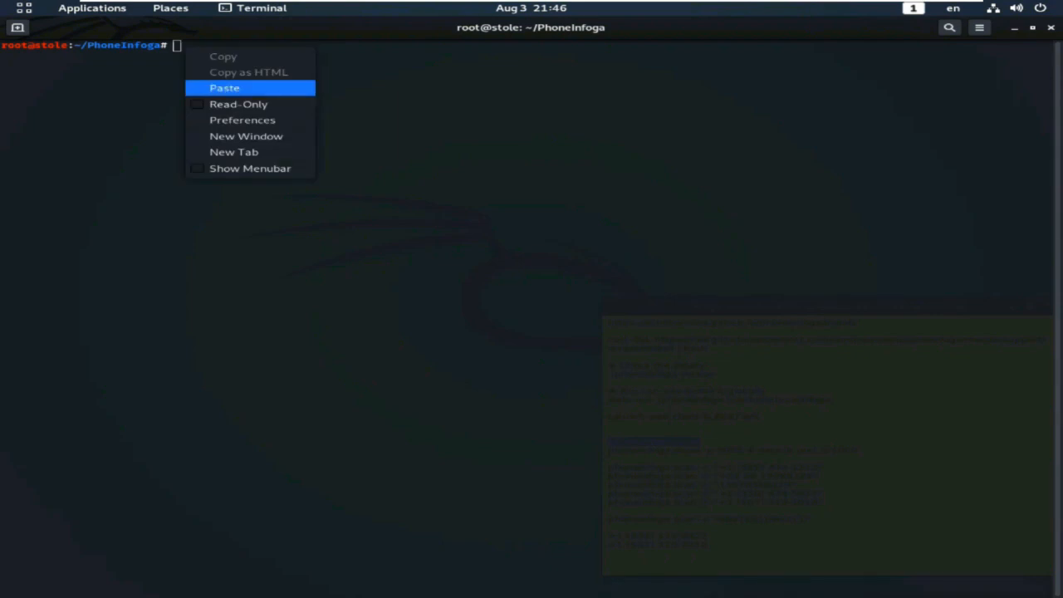
Run phoneinfoga serve, stop it with Ctrl+C, and copy the port 8055 serve command
{"action": "left_click", "coordinate": [221, 87]}
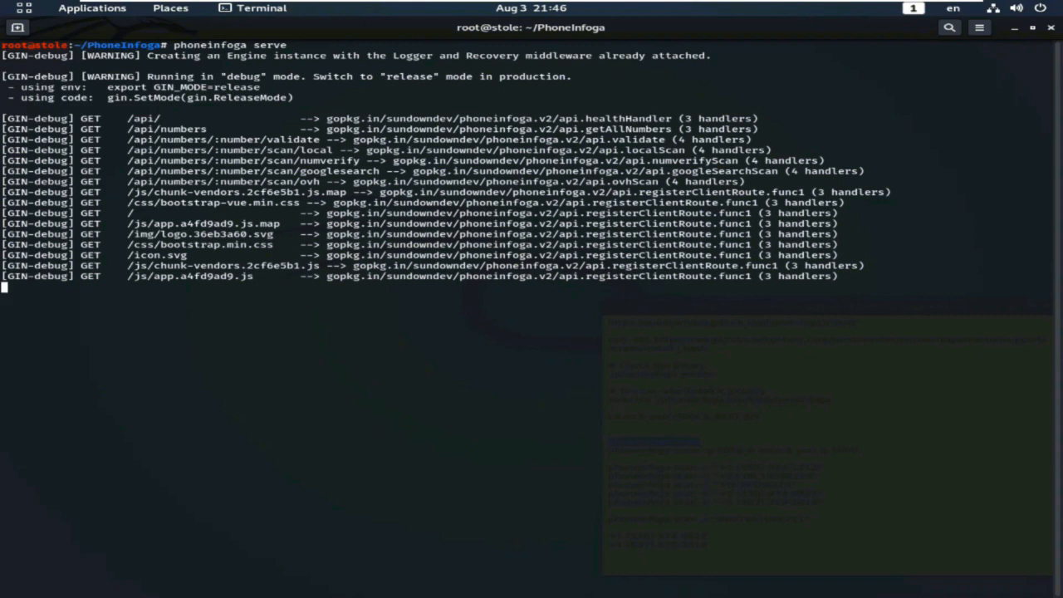
{"action": "key", "text": "ctrl+c"}
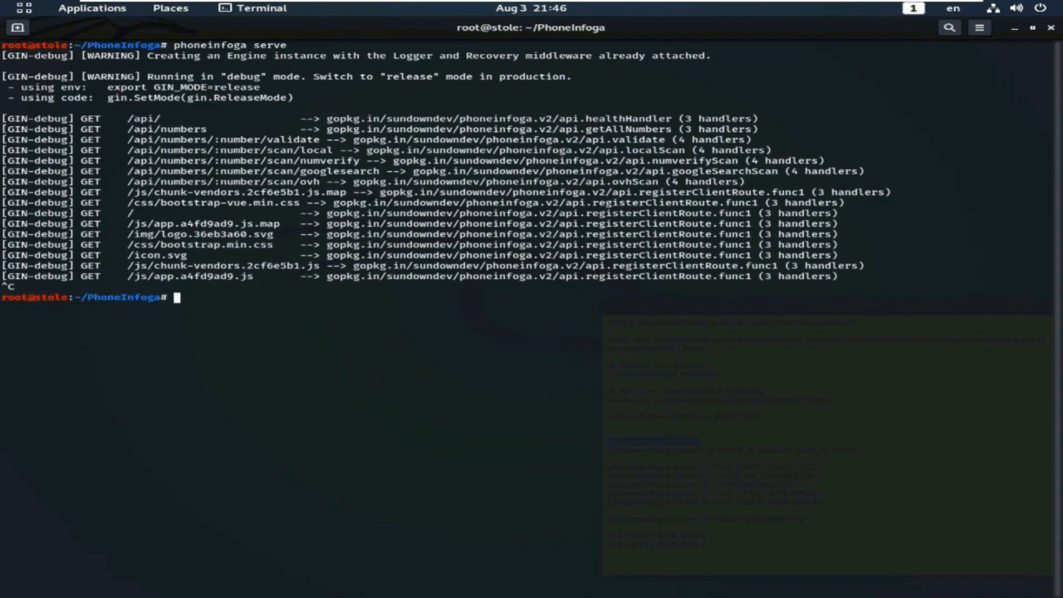
{"action": "key", "text": "Super"}
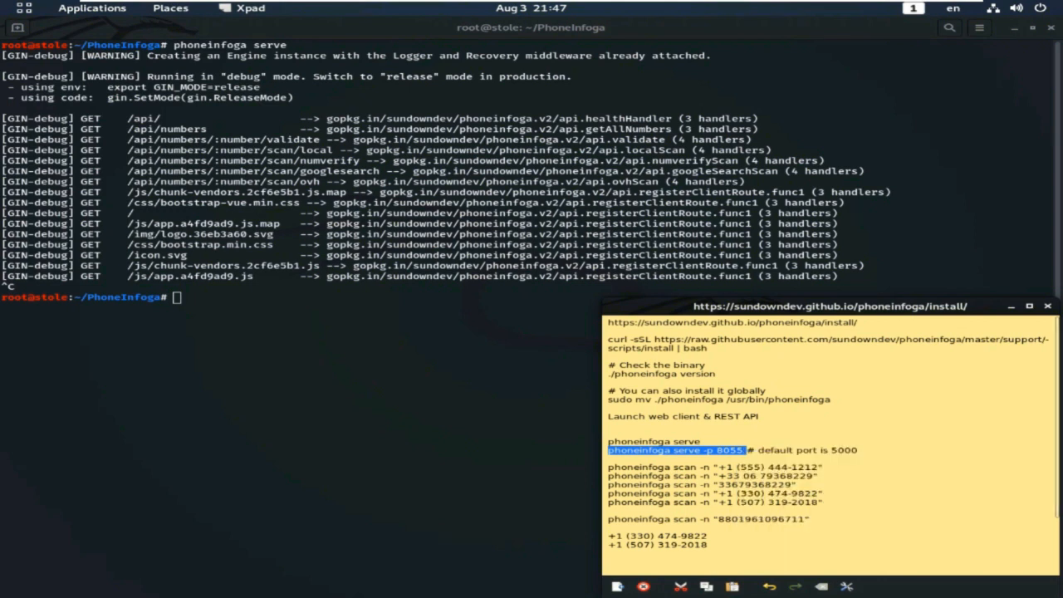
{"action": "right_click", "coordinate": [178, 296]}
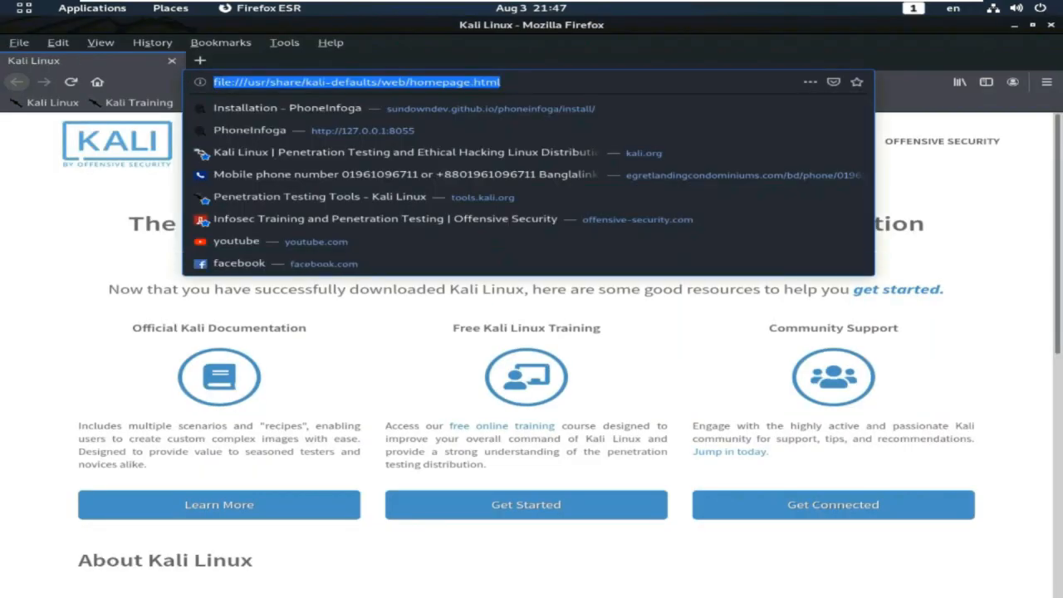
Load 127.0.0.1:8055 in Firefox ESR to reach the PhoneInfoga web interface
{"action": "type", "text": "127.0.0.1/"}
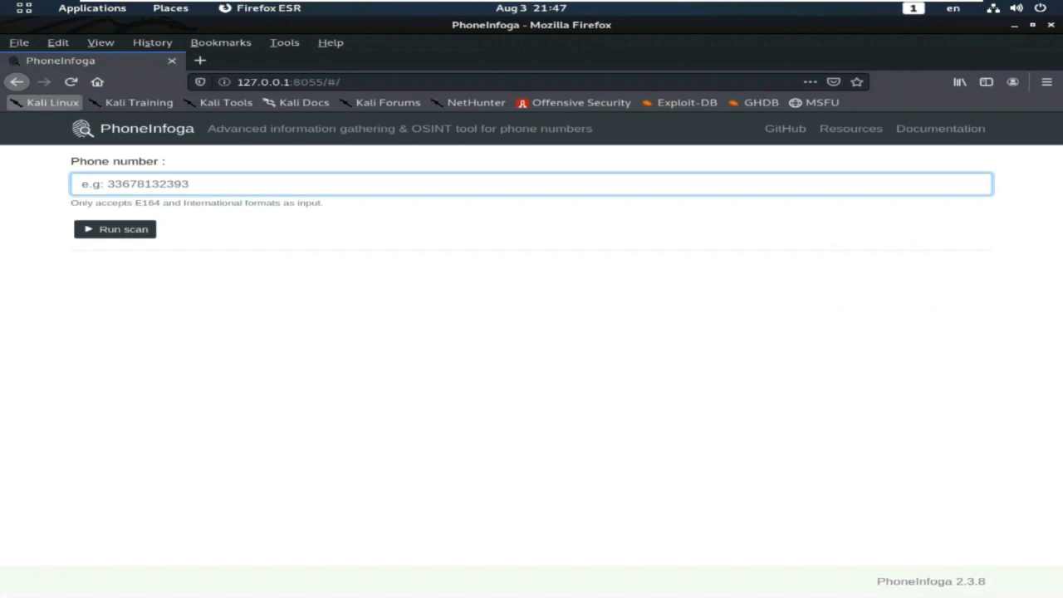
{"action": "left_click", "coordinate": [17, 42]}
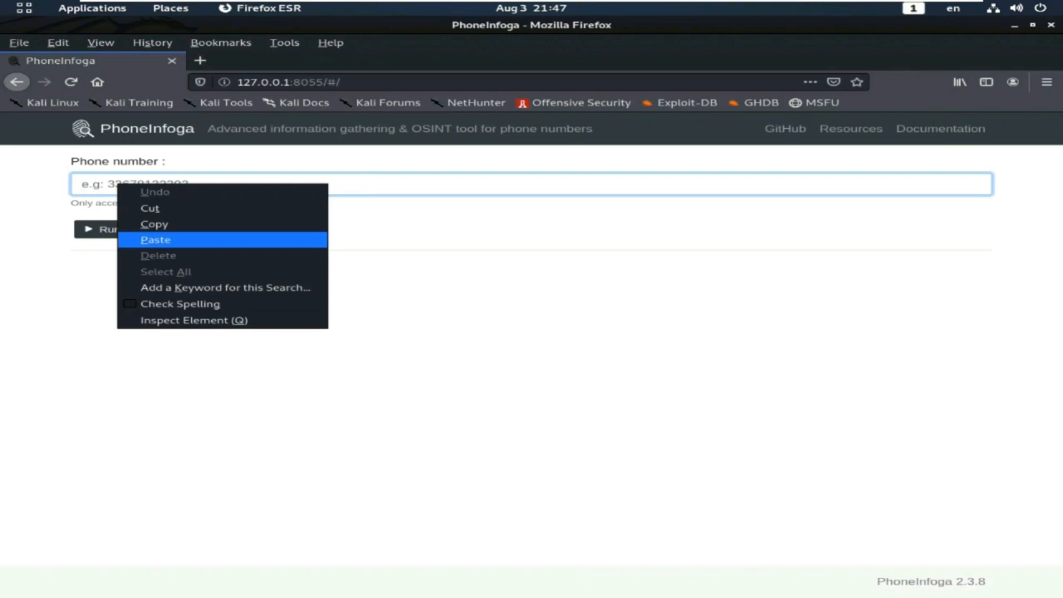
{"action": "left_click", "coordinate": [155, 240]}
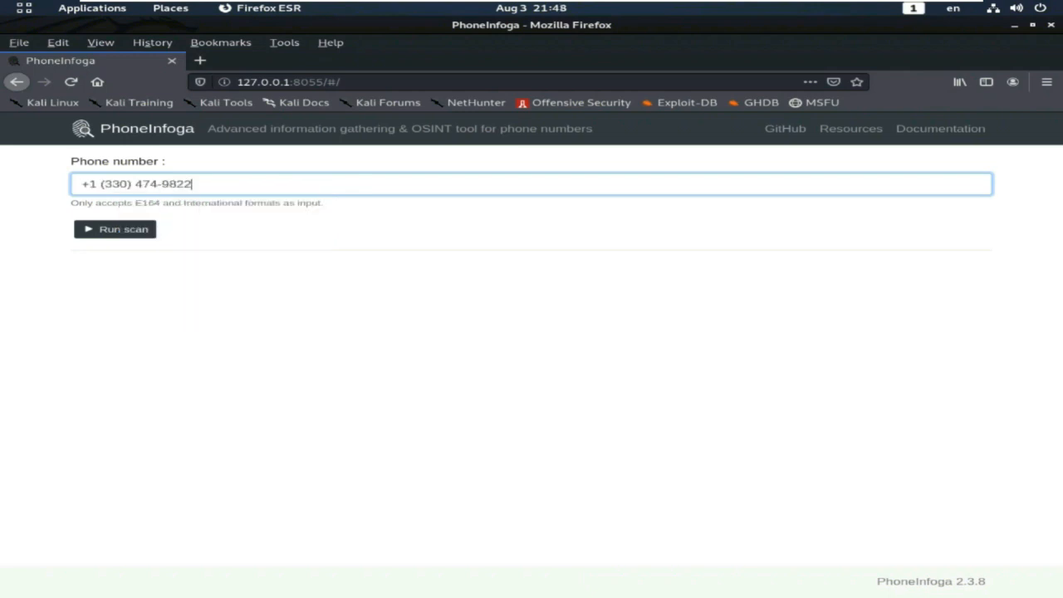
{"action": "left_click", "coordinate": [114, 229]}
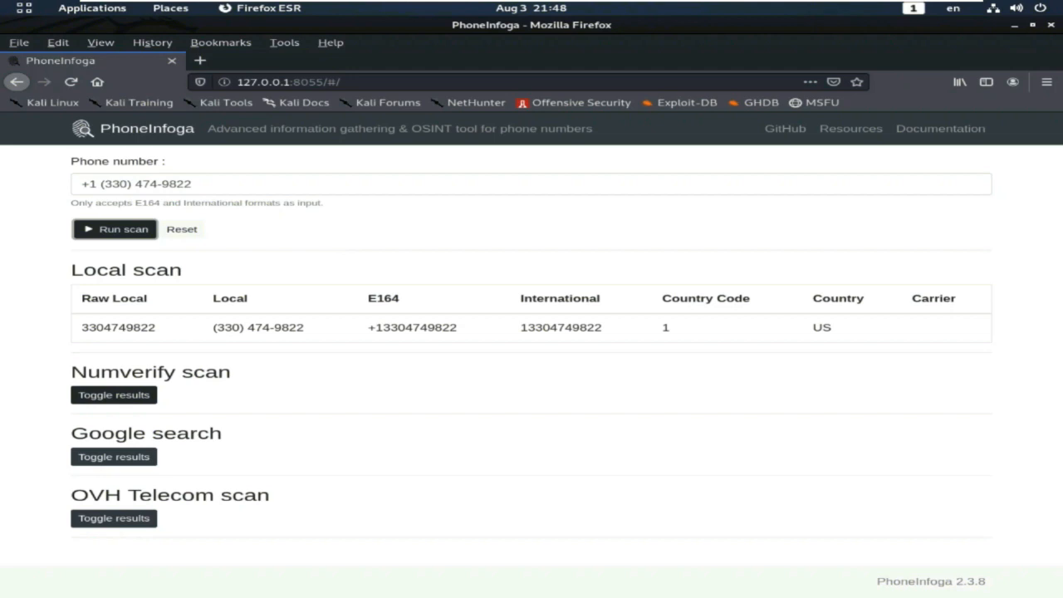
{"action": "left_click", "coordinate": [114, 395]}
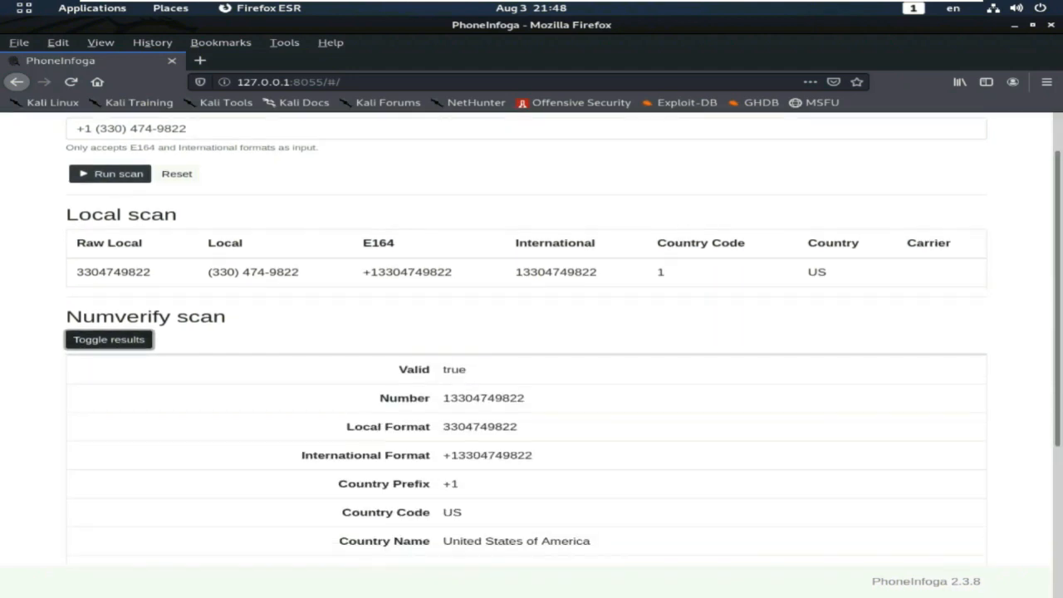
{"action": "scroll", "scroll_direction": "down", "scroll_amount": 3}
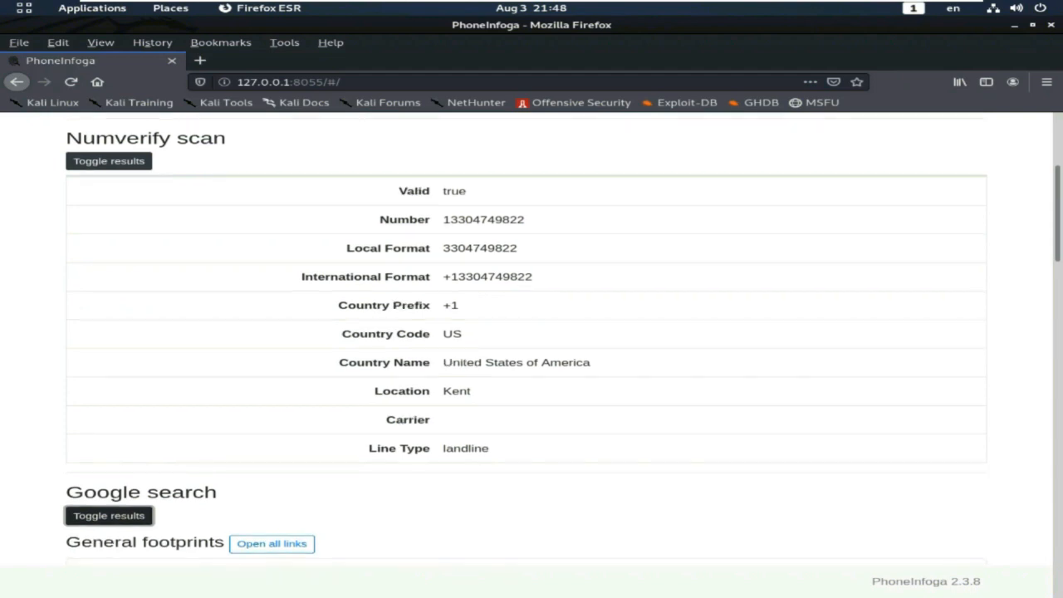
{"action": "scroll", "scroll_direction": "down", "scroll_amount": 3}
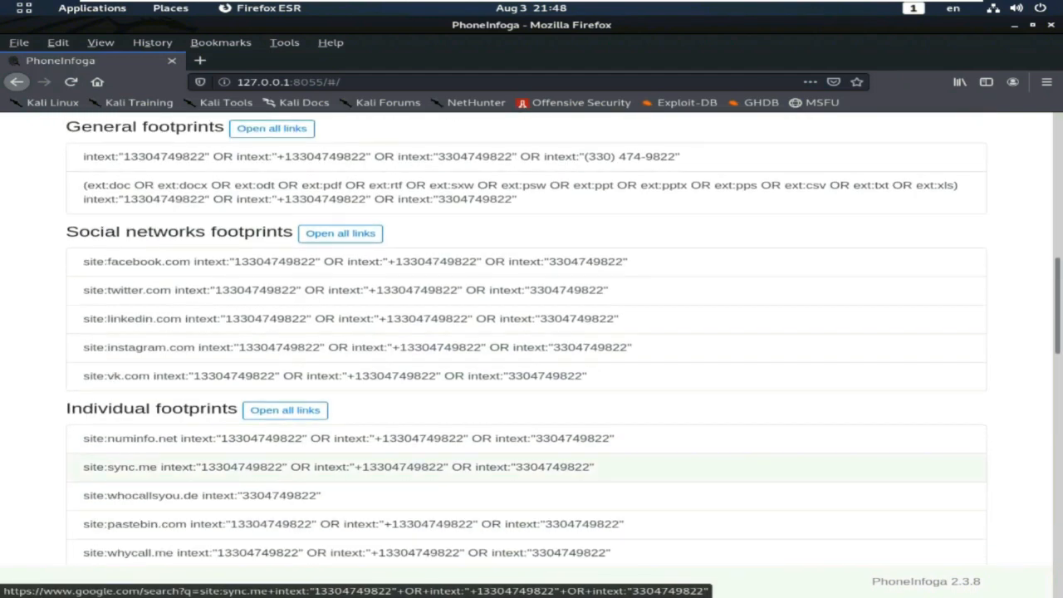
{"action": "scroll", "scroll_direction": "down", "scroll_amount": 3}
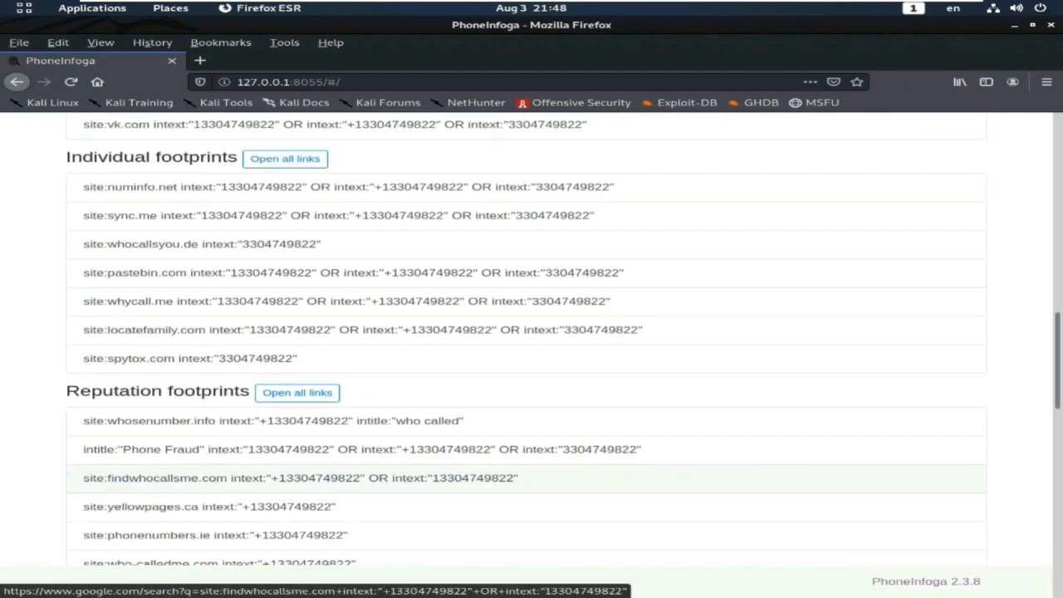
{"action": "scroll", "scroll_direction": "down", "scroll_amount": 3}
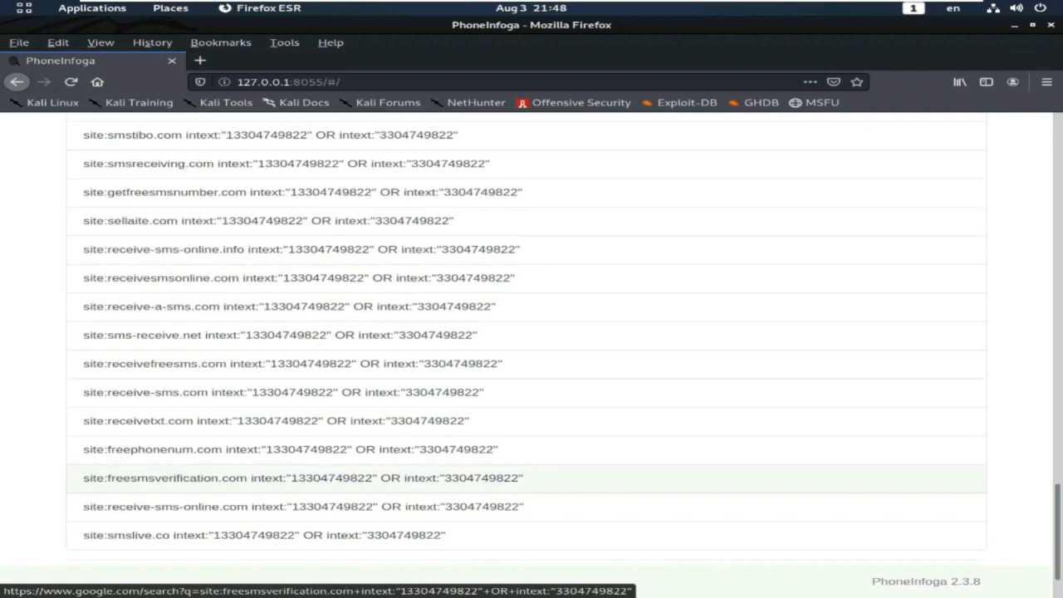
{"action": "scroll", "scroll_direction": "down", "scroll_amount": 3}
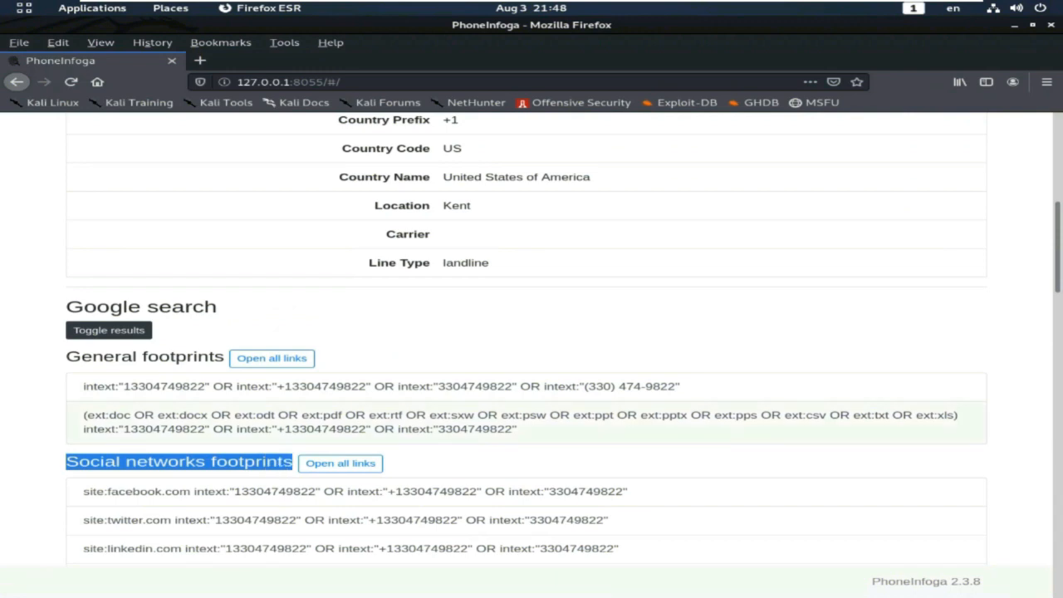
Review the General and Individual Google search footprint groups
{"action": "double_click", "coordinate": [142, 358]}
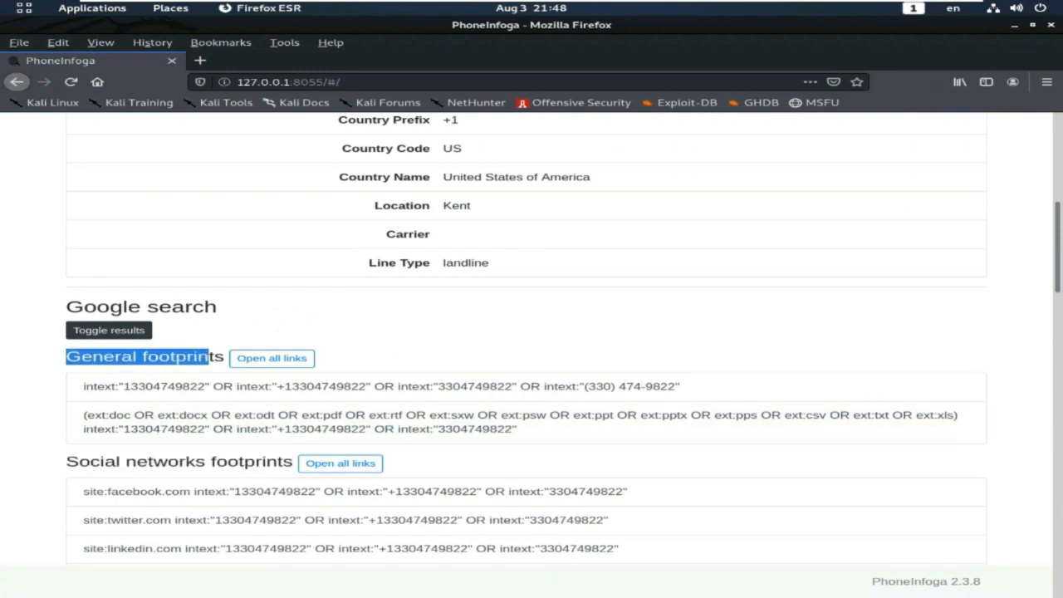
{"action": "scroll", "scroll_direction": "down", "scroll_amount": 3}
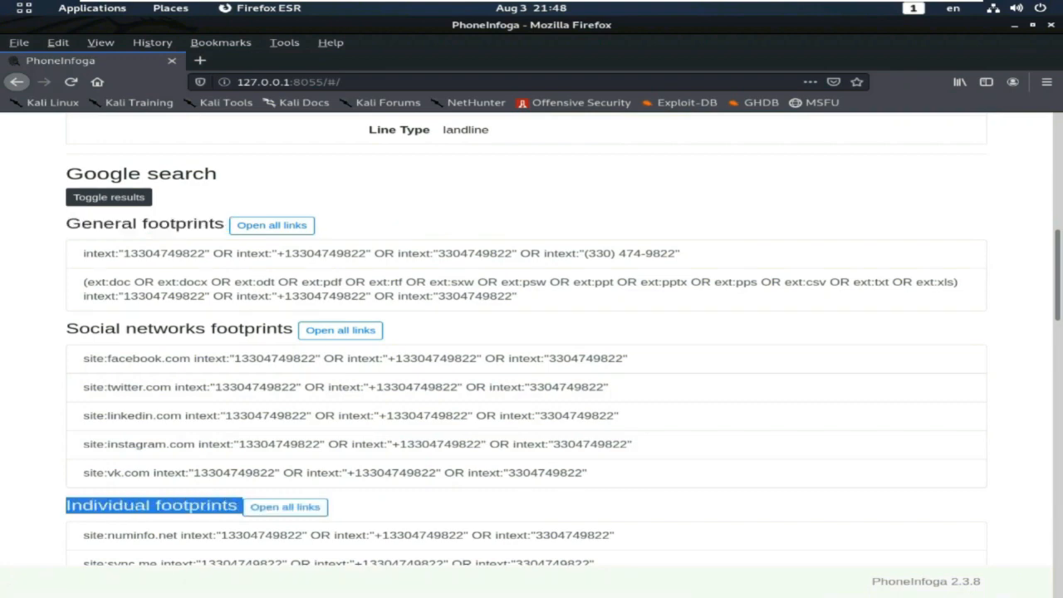
{"action": "scroll", "scroll_direction": "down", "scroll_amount": 3}
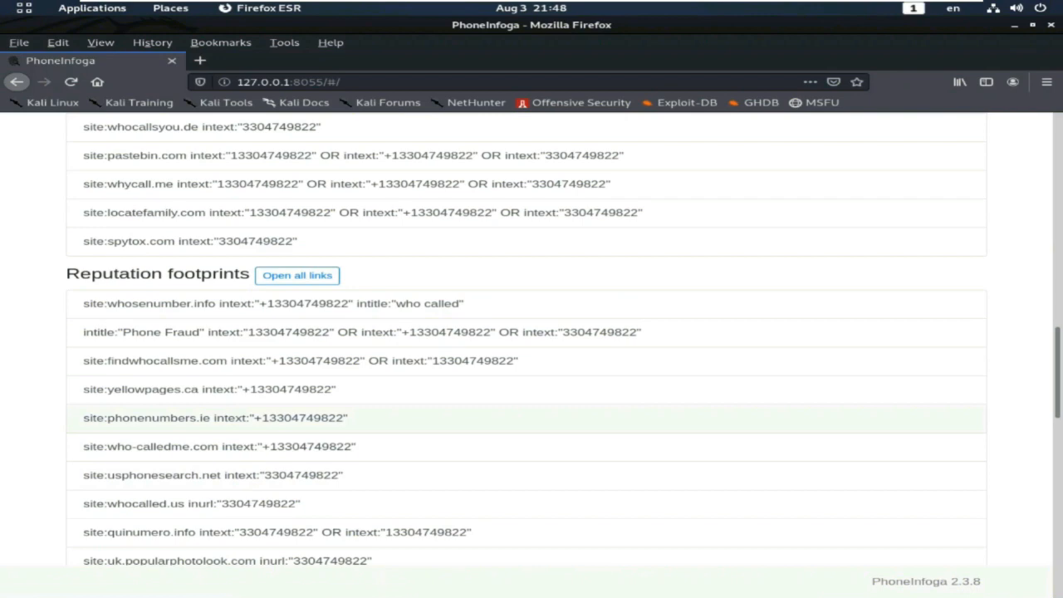
{"action": "double_click", "coordinate": [157, 273]}
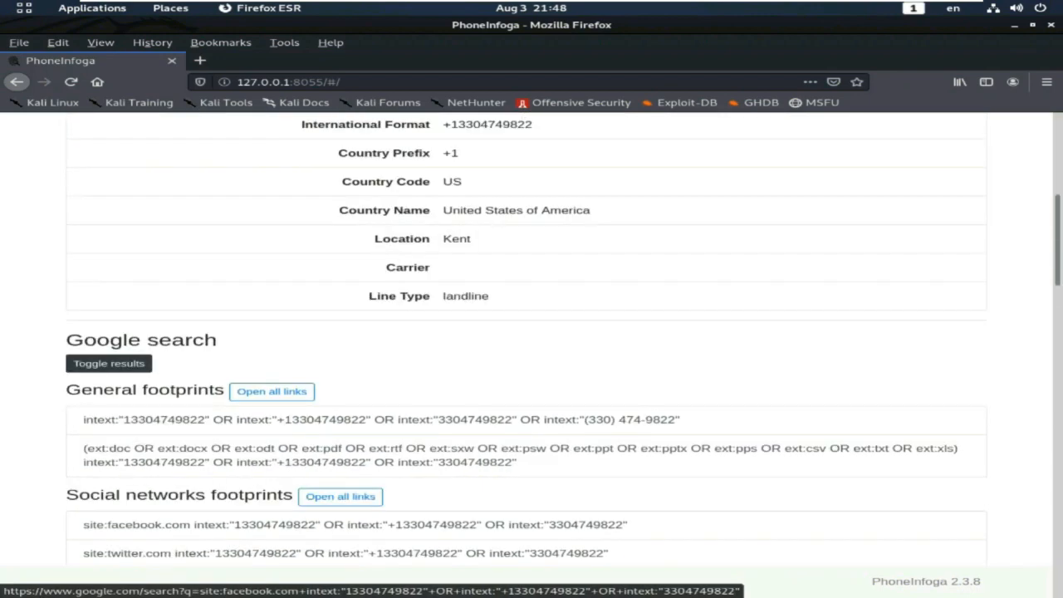
{"action": "scroll", "scroll_direction": "up", "scroll_amount": 3}
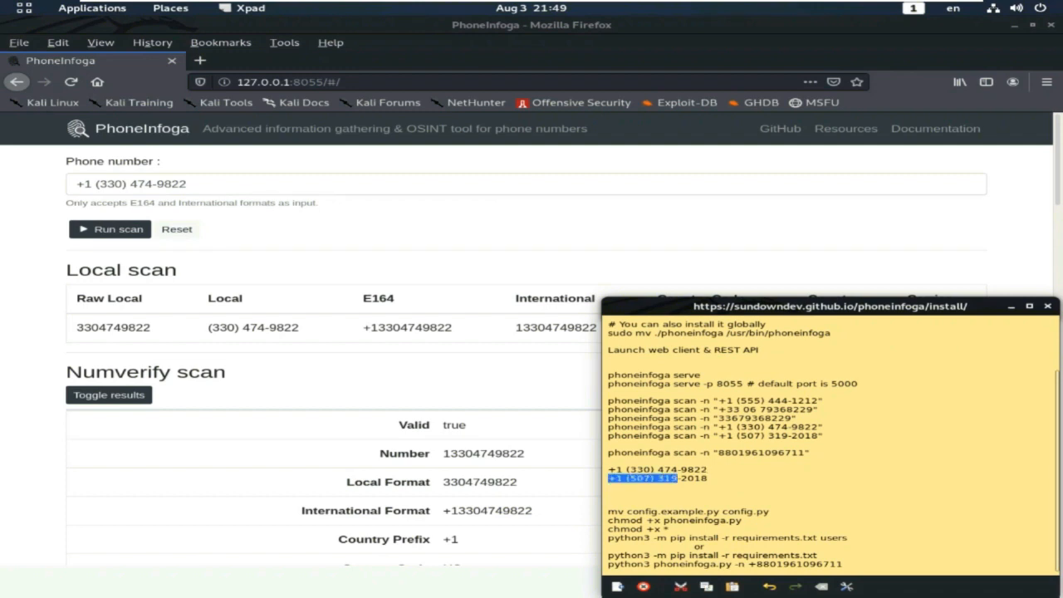
{"action": "right_click", "coordinate": [660, 488]}
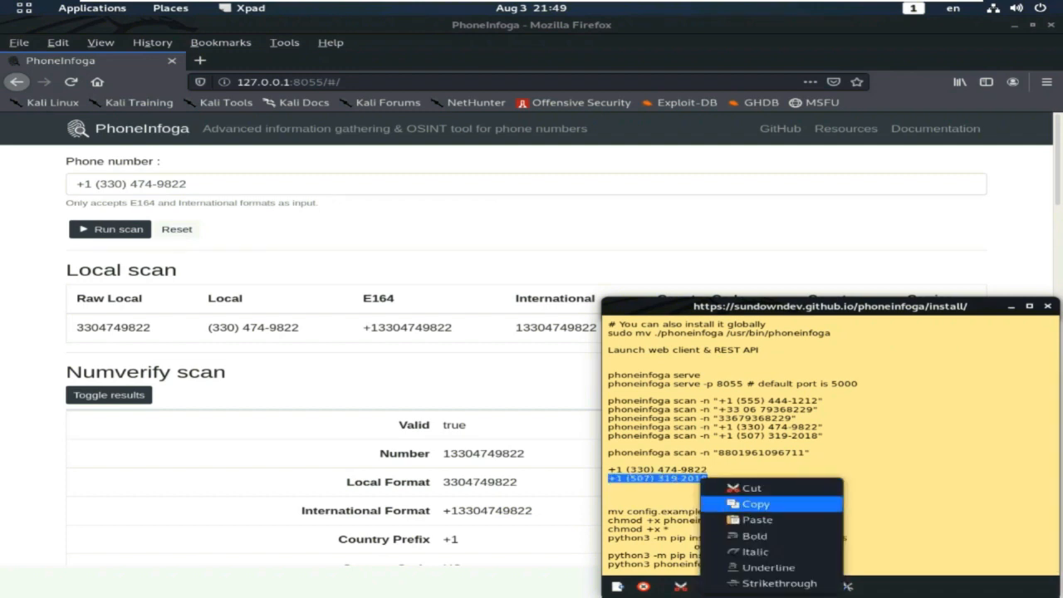
{"action": "left_click", "coordinate": [755, 503]}
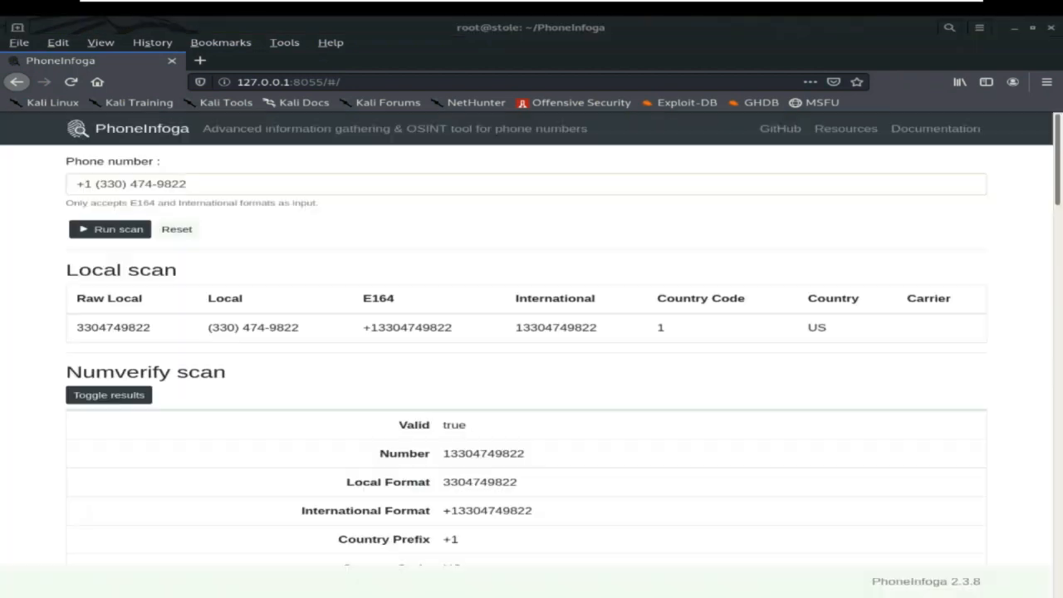
{"action": "triple_click", "coordinate": [130, 184]}
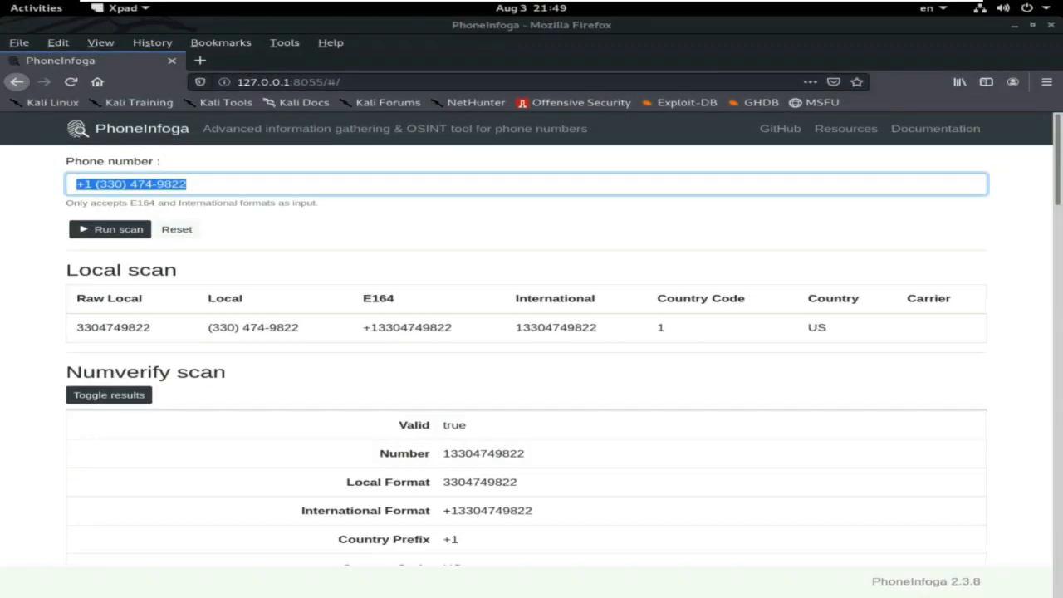
{"action": "right_click", "coordinate": [130, 183]}
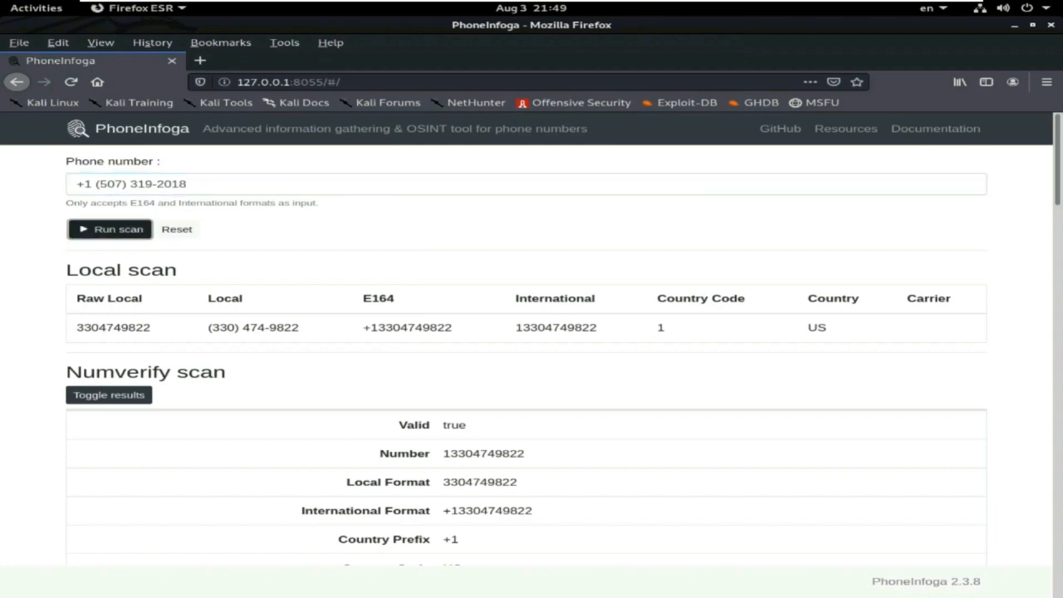
{"action": "left_click", "coordinate": [109, 229]}
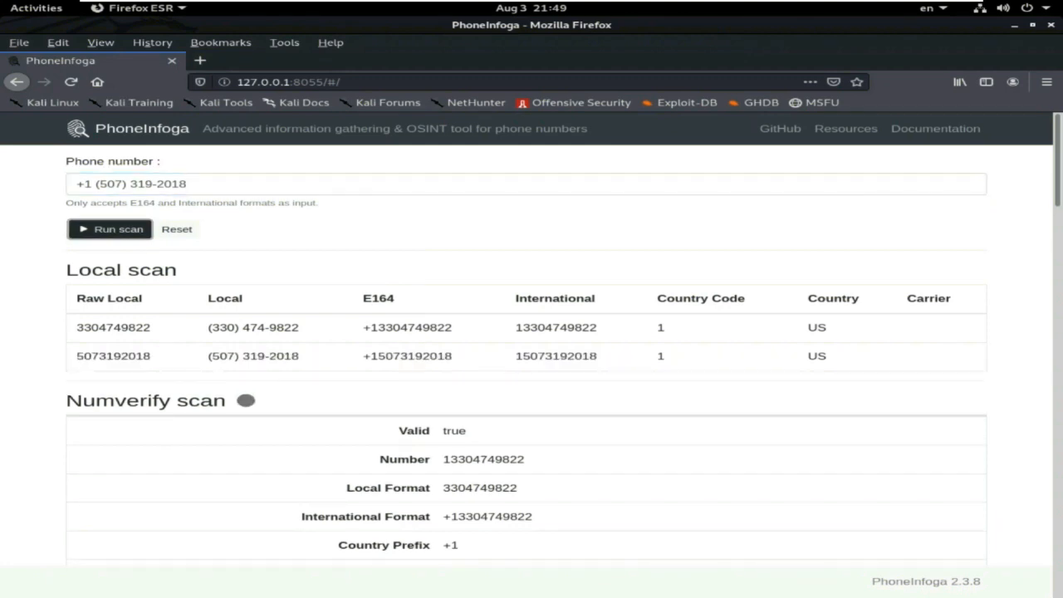
Highlight the results: the second number's Rochester T-Mobile mobile type versus the first's landline
{"action": "scroll", "scroll_direction": "down", "scroll_amount": 3}
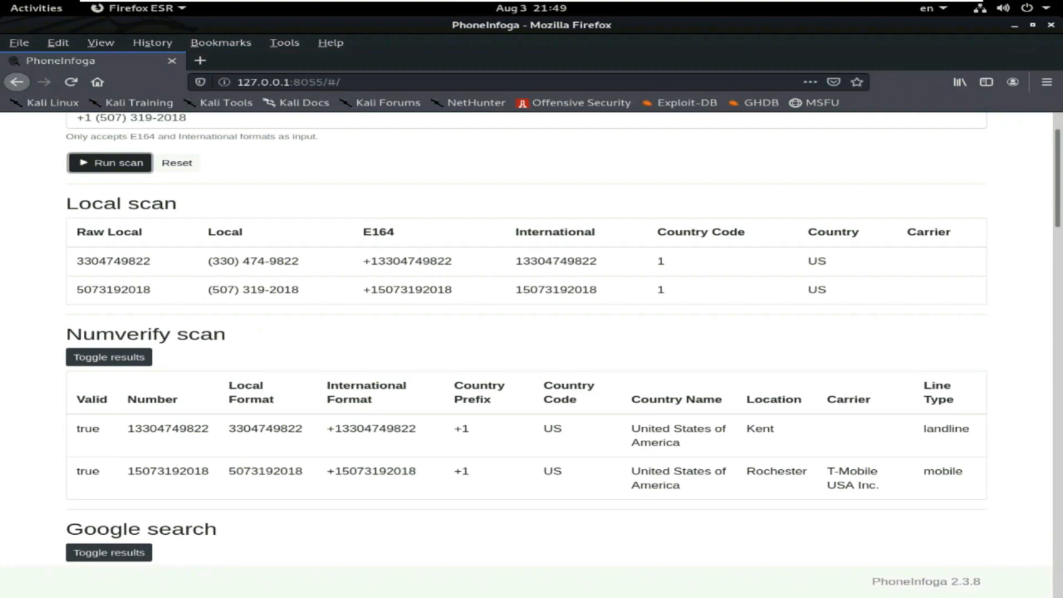
{"action": "double_click", "coordinate": [167, 470]}
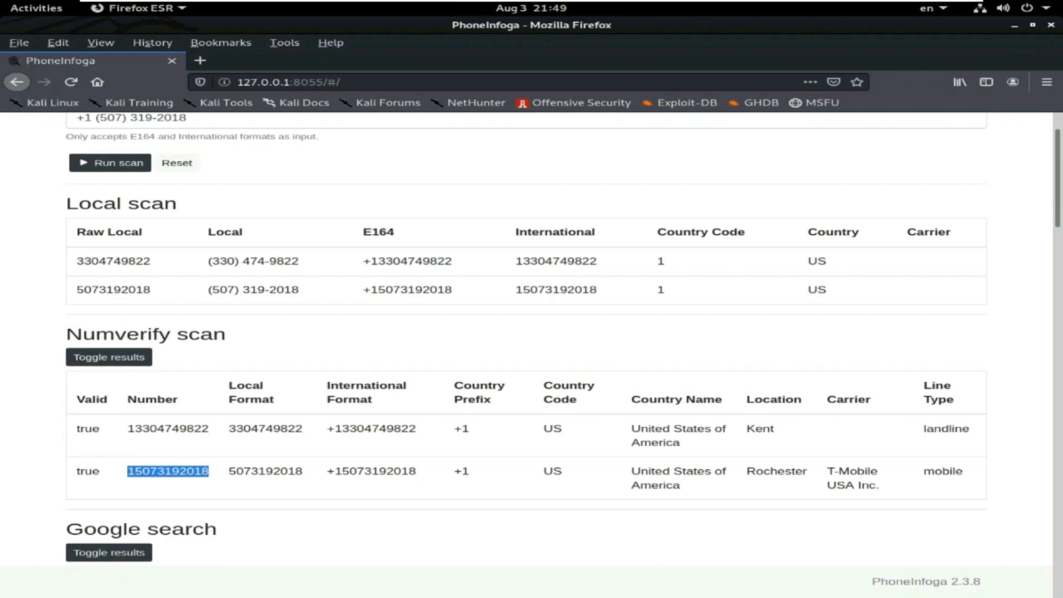
{"action": "double_click", "coordinate": [758, 429]}
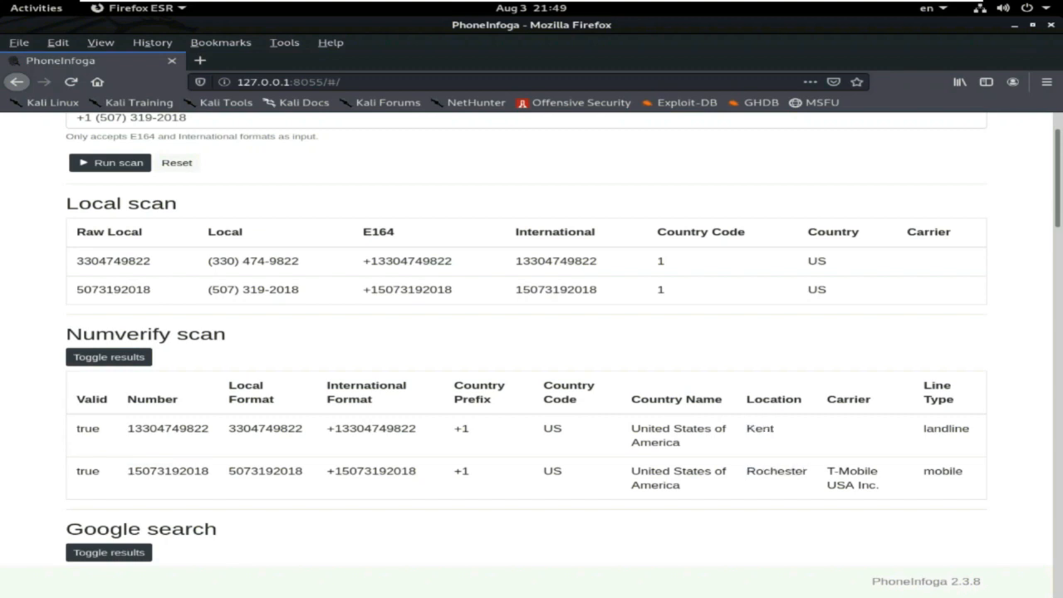
{"action": "double_click", "coordinate": [941, 428]}
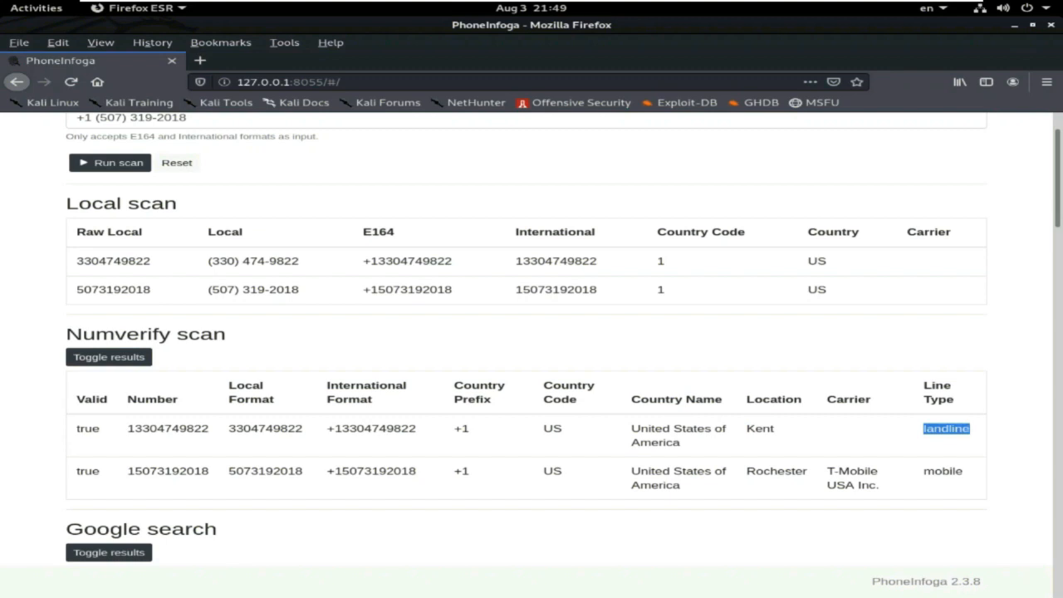
{"action": "double_click", "coordinate": [944, 471]}
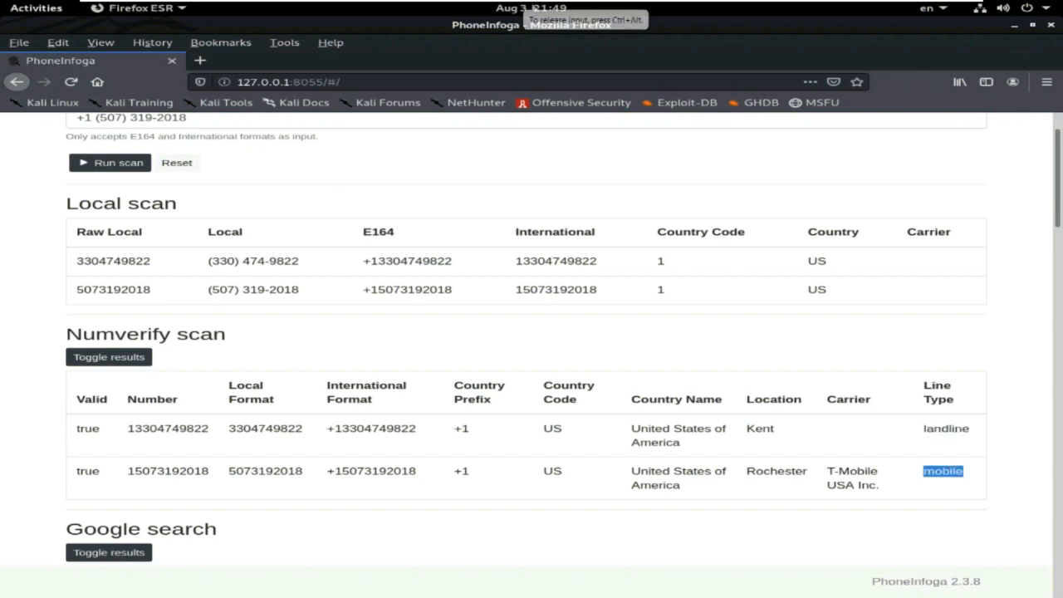
{"action": "left_click", "coordinate": [16, 40]}
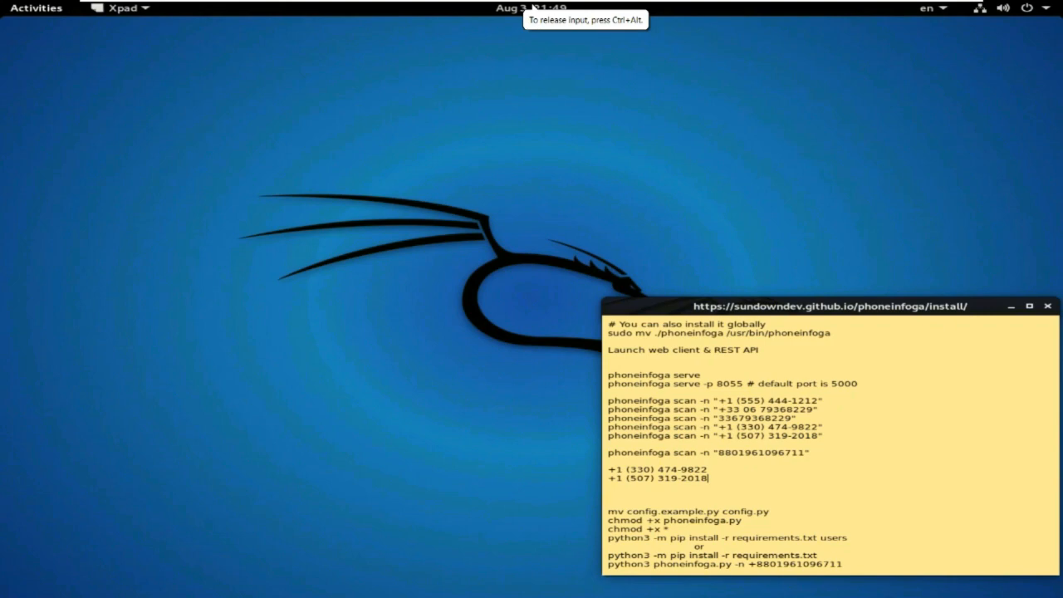
{"action": "left_click", "coordinate": [34, 9]}
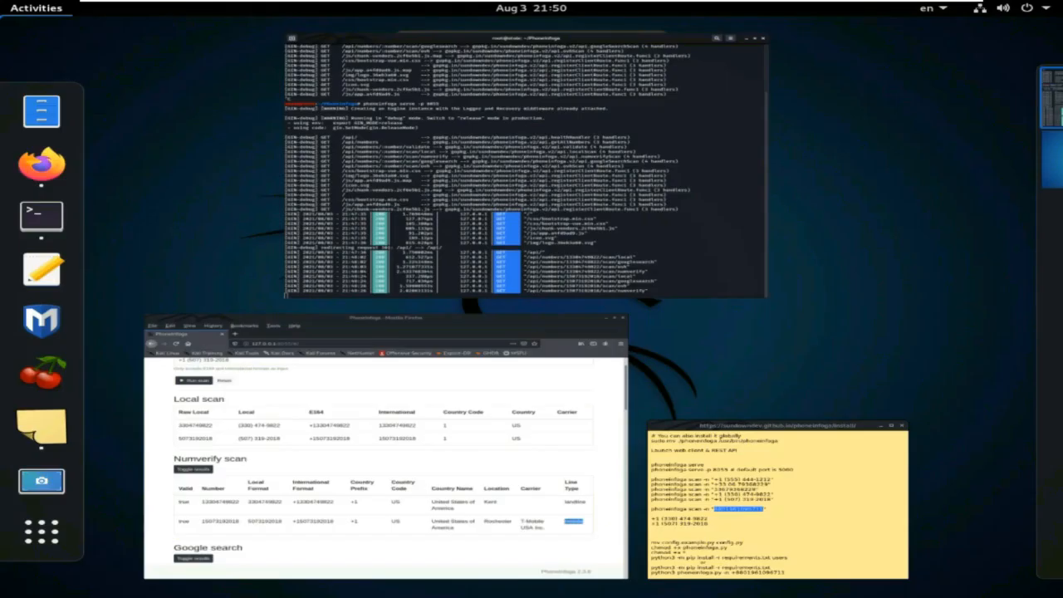
{"action": "left_click", "coordinate": [382, 318]}
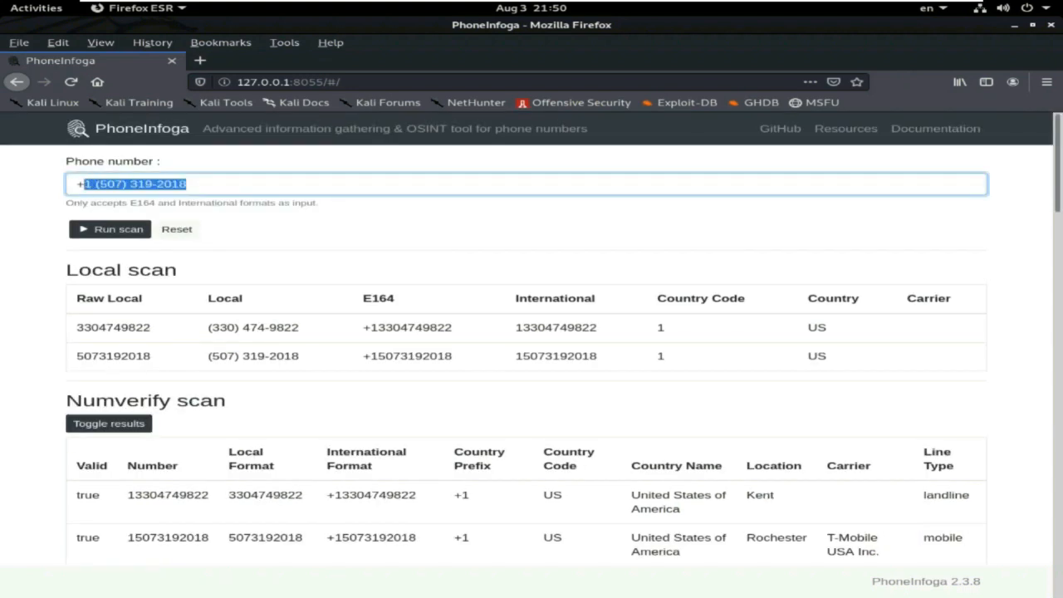
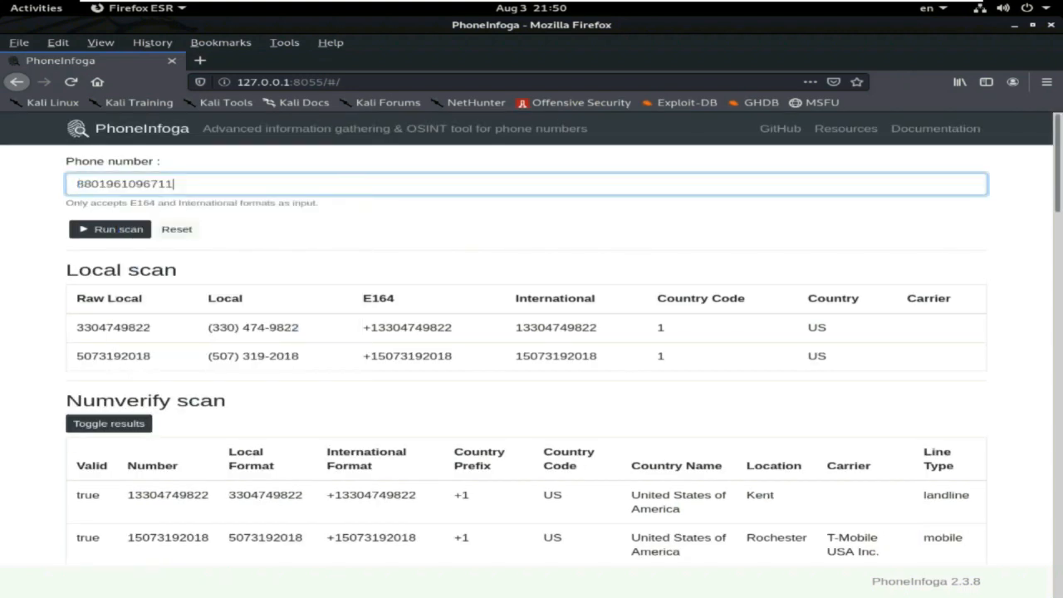
{"action": "left_click", "coordinate": [109, 228]}
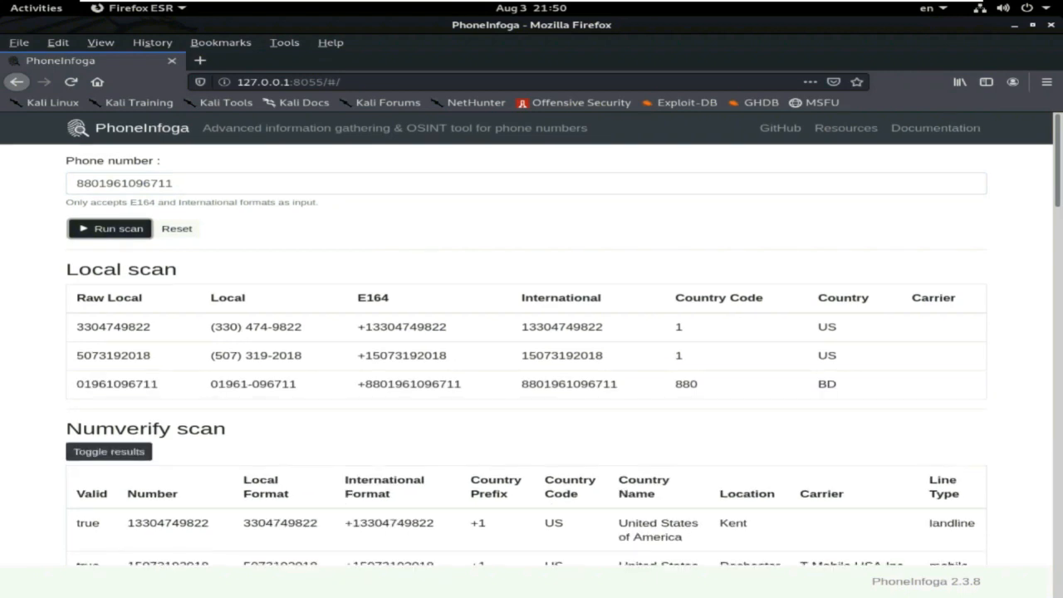
Highlight the Banglalink Digital Communications carrier and mobile line type in the results
{"action": "scroll", "scroll_direction": "down", "scroll_amount": 3}
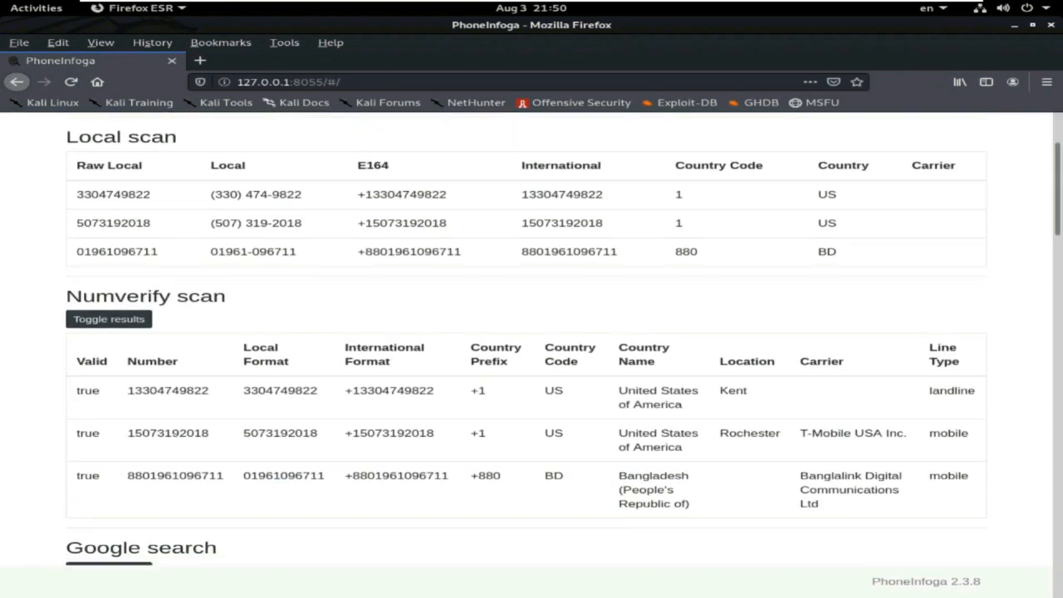
{"action": "double_click", "coordinate": [170, 475]}
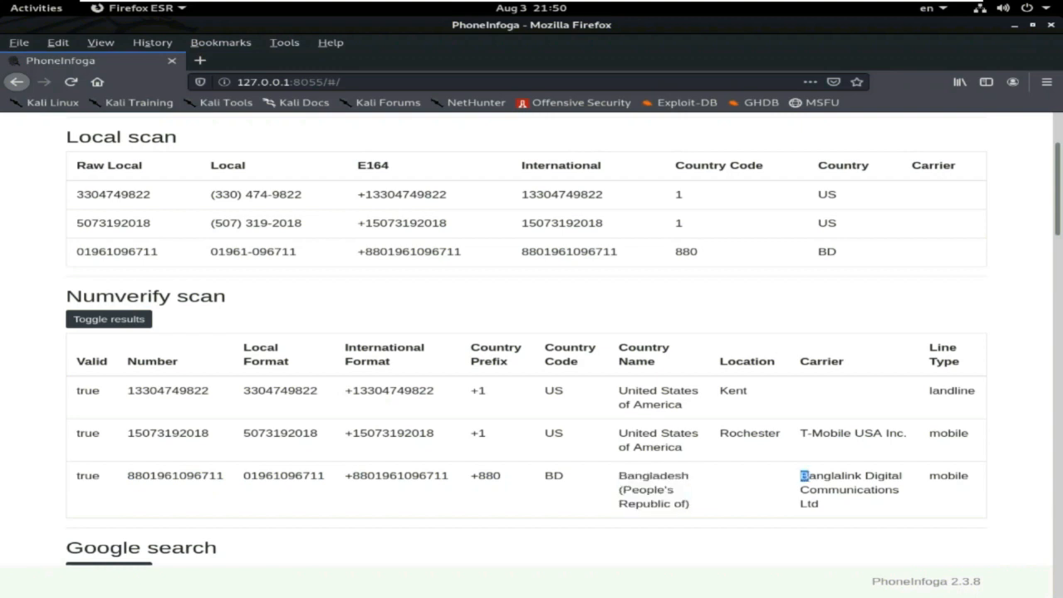
{"action": "double_click", "coordinate": [945, 476]}
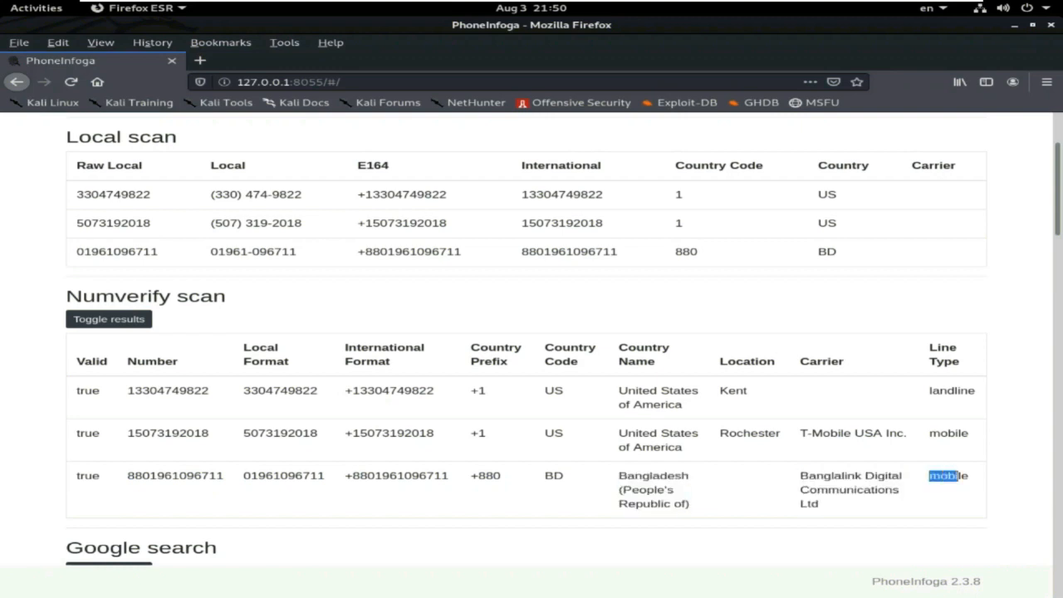
{"action": "double_click", "coordinate": [948, 476]}
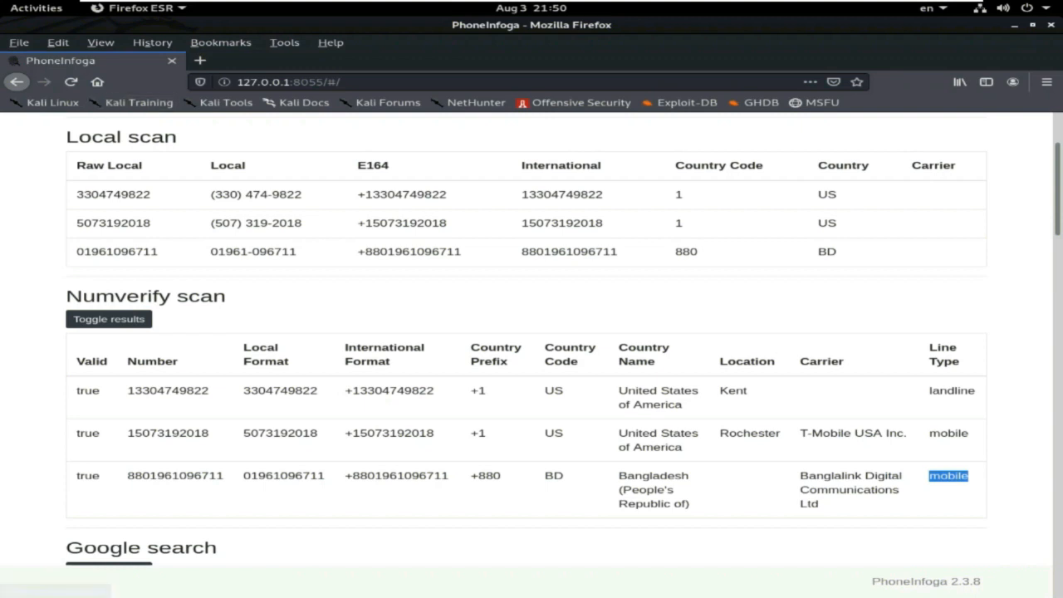
{"action": "scroll", "scroll_direction": "down", "scroll_amount": 3}
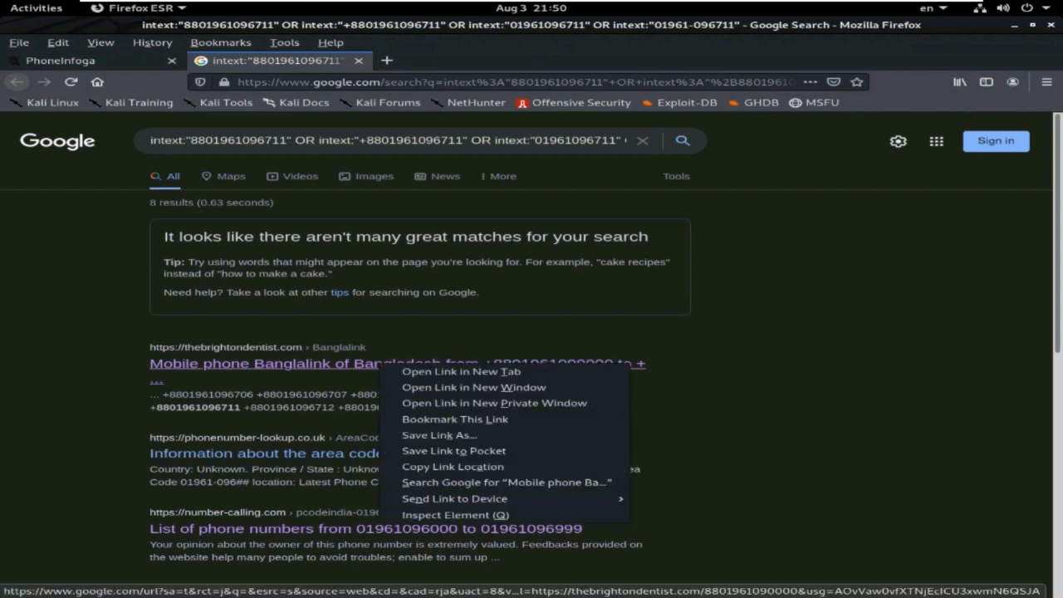
{"action": "left_click", "coordinate": [453, 372]}
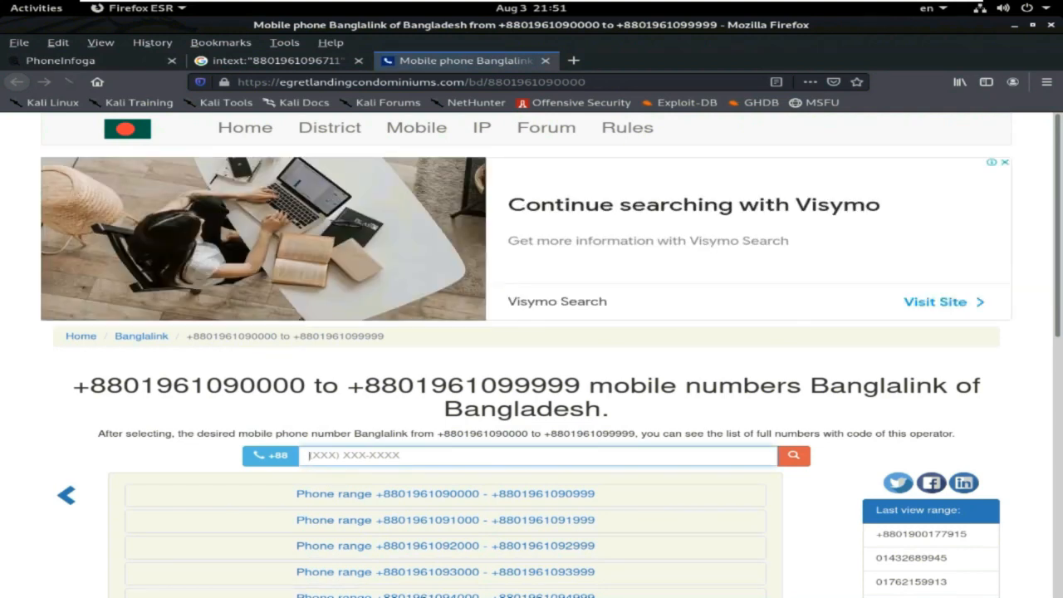
{"action": "type", "text": "01961"}
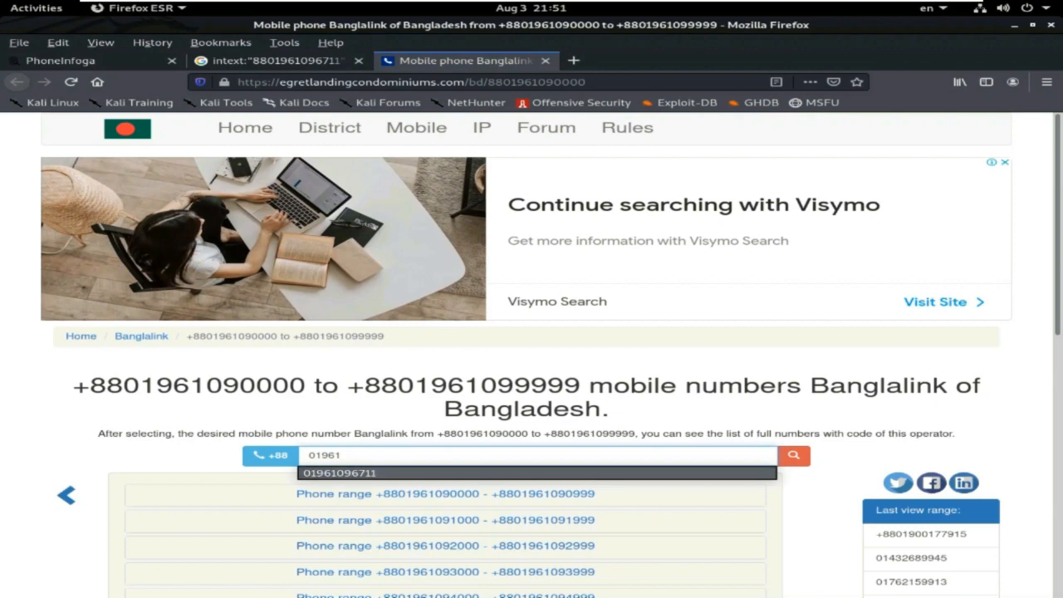
{"action": "left_click", "coordinate": [354, 472]}
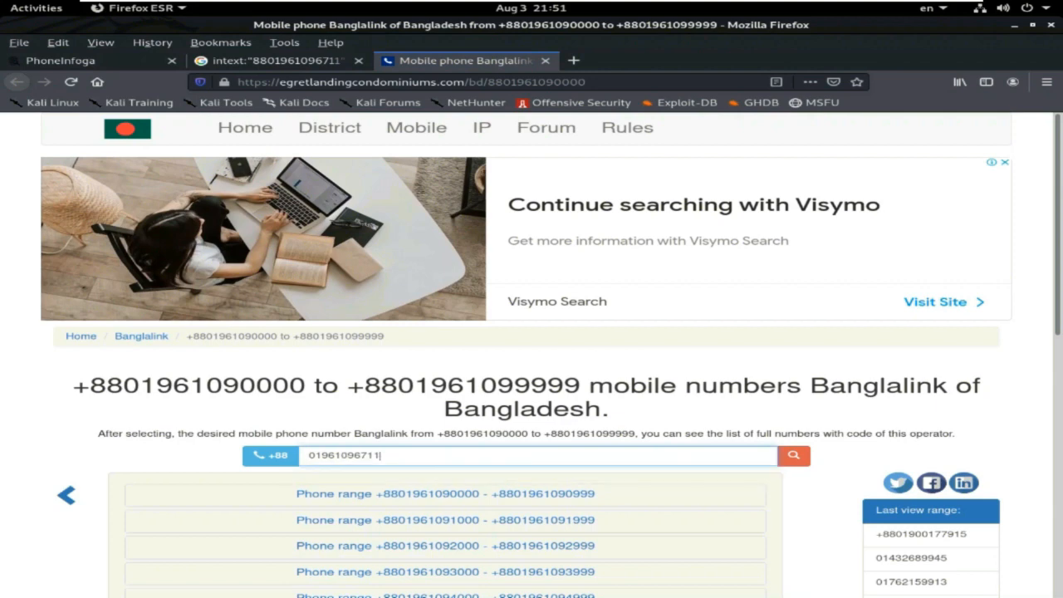
{"action": "left_click", "coordinate": [793, 456]}
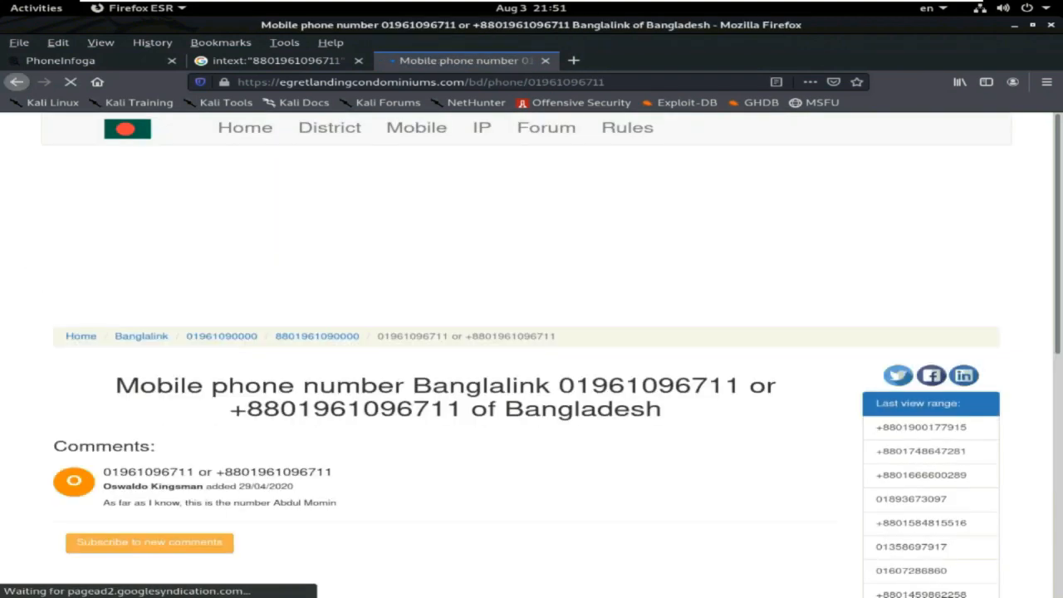
{"action": "scroll", "scroll_direction": "down", "scroll_amount": 3}
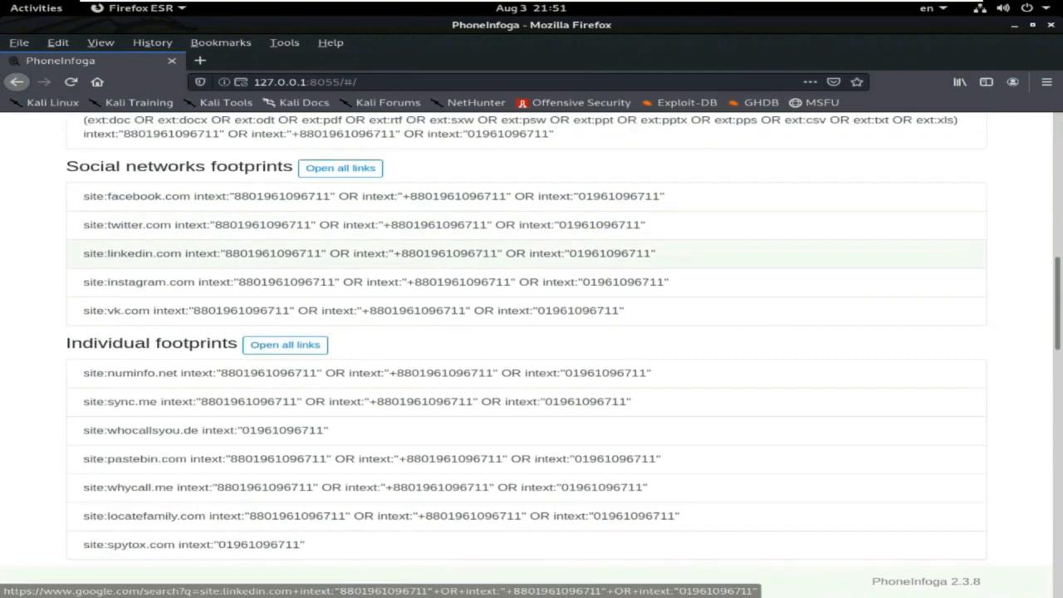
{"action": "scroll", "scroll_direction": "down", "scroll_amount": 3}
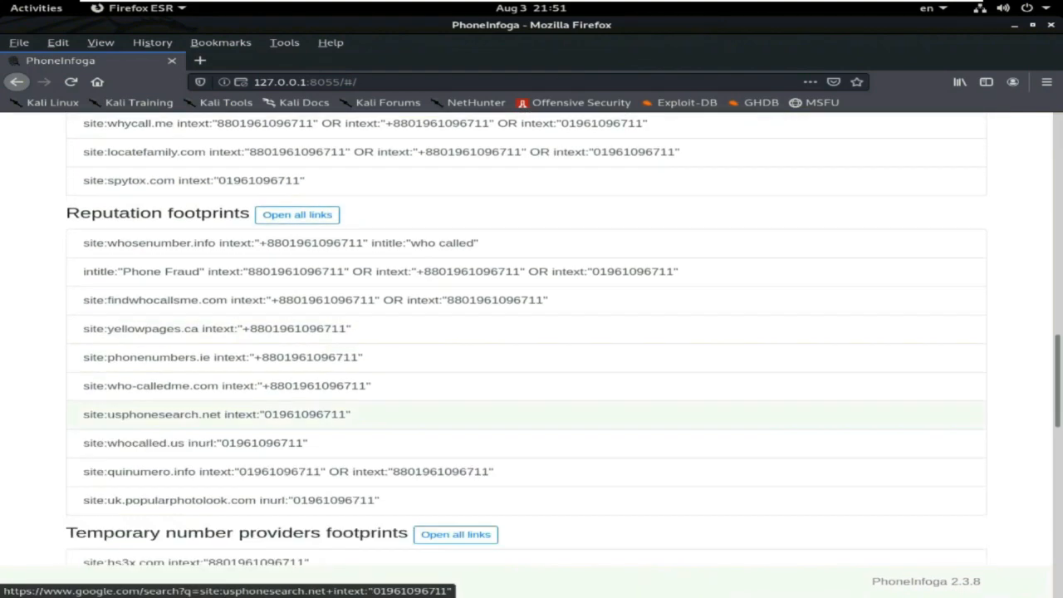
{"action": "scroll", "scroll_direction": "down", "scroll_amount": 3}
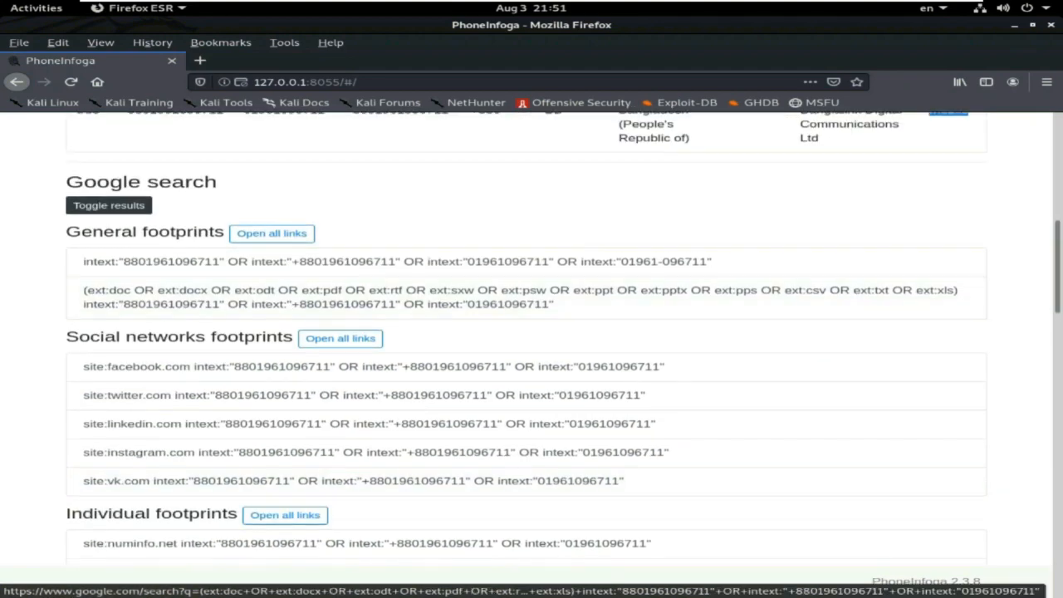
{"action": "scroll", "scroll_direction": "down", "scroll_amount": 3}
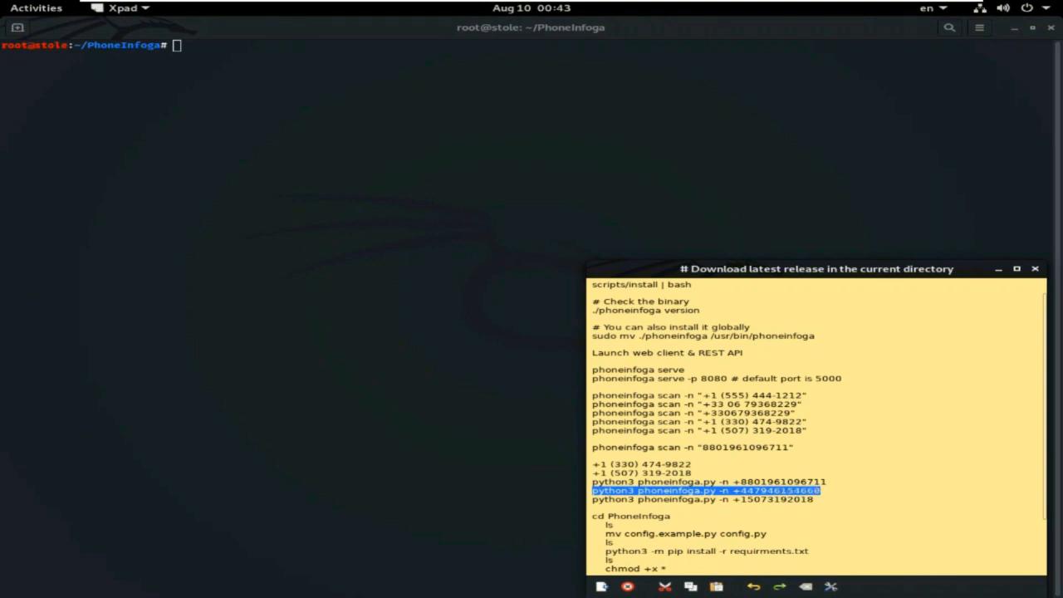
{"action": "right_click", "coordinate": [719, 490]}
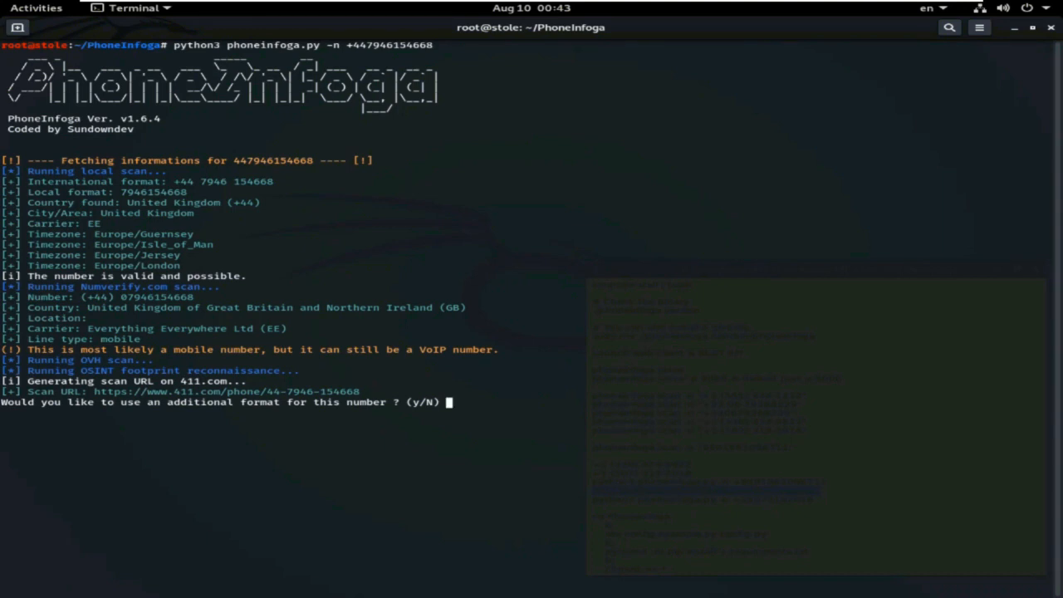
{"action": "type", "text": "N"}
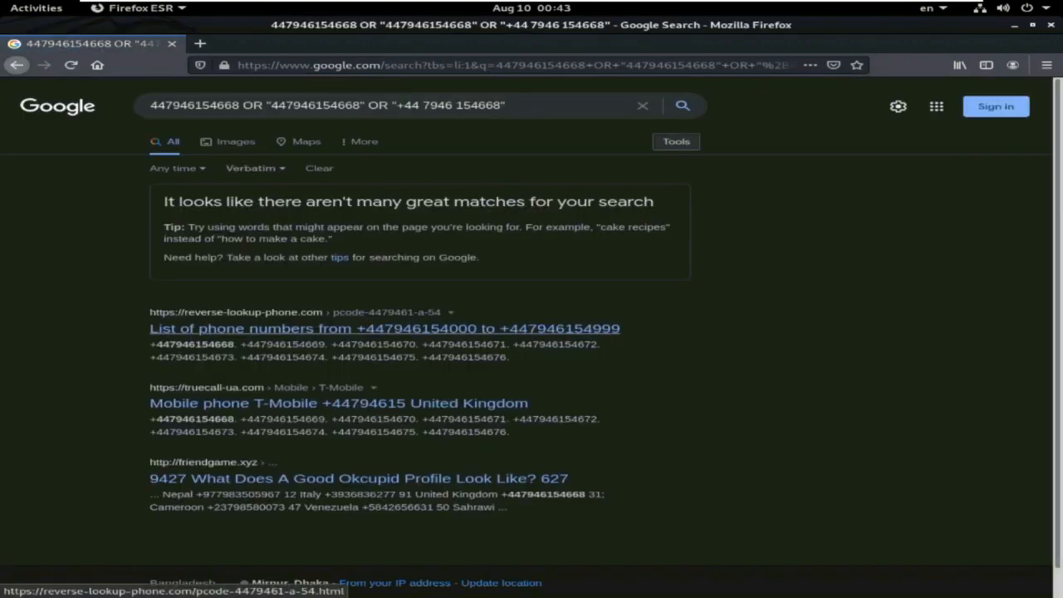
Scroll google.com's stored cookies in the Storage panel and view another cookie's details
{"action": "scroll", "scroll_direction": "down", "scroll_amount": 3}
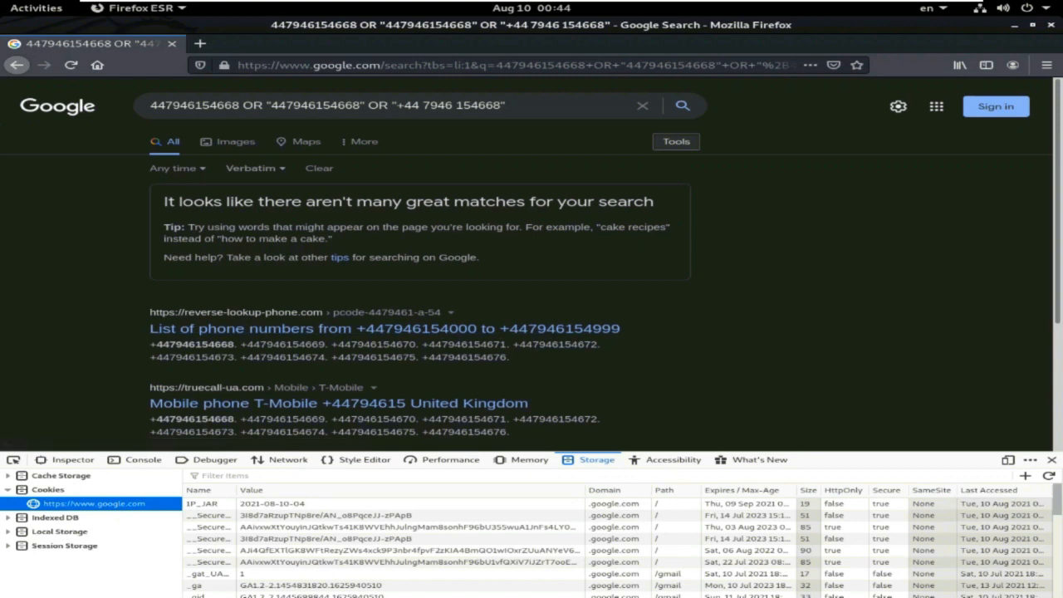
{"action": "scroll", "scroll_direction": "down", "scroll_amount": 3}
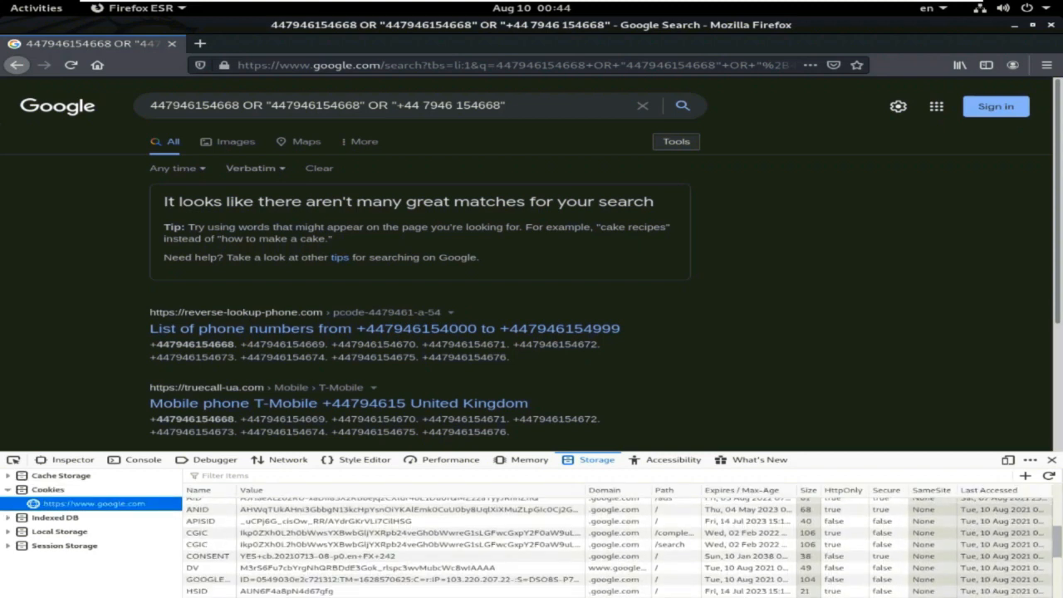
{"action": "scroll", "scroll_direction": "down", "scroll_amount": 3}
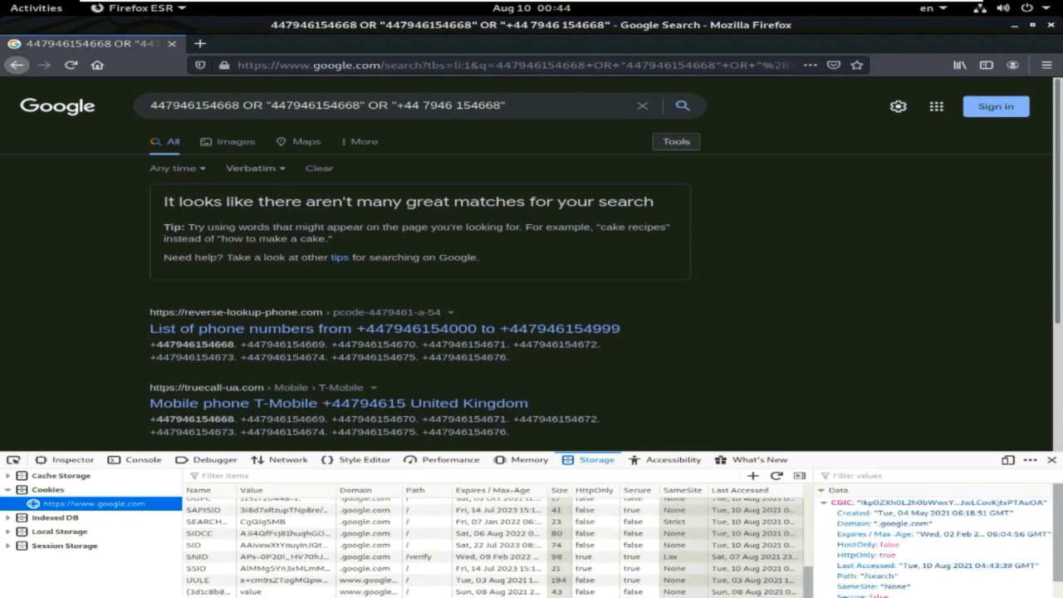
{"action": "left_click", "coordinate": [199, 553]}
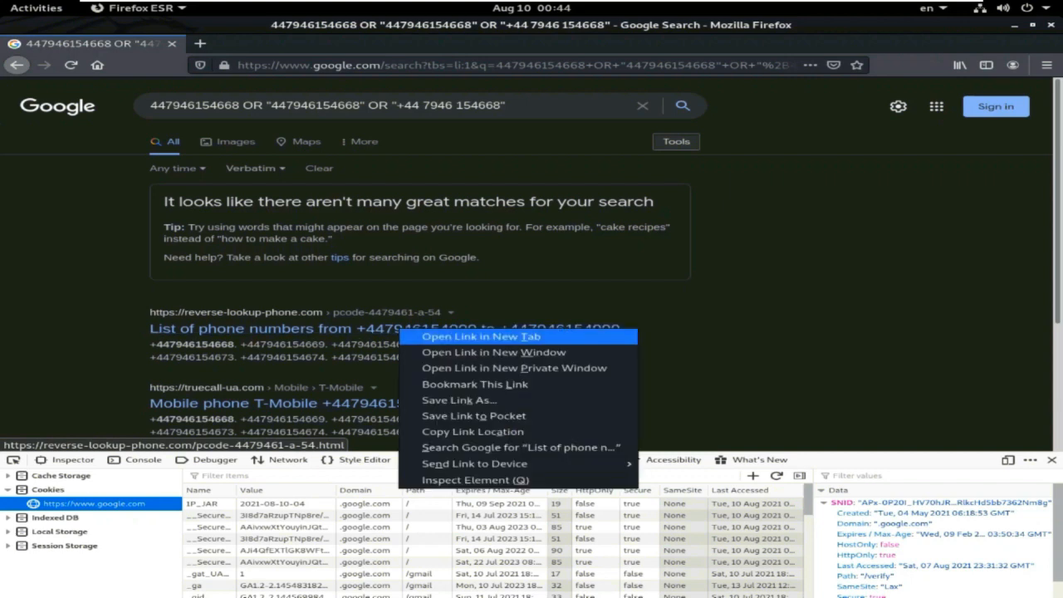
Open the number-list and T-Mobile +44794615 results in new tabs and view the T-Mobile page
{"action": "left_click", "coordinate": [493, 336]}
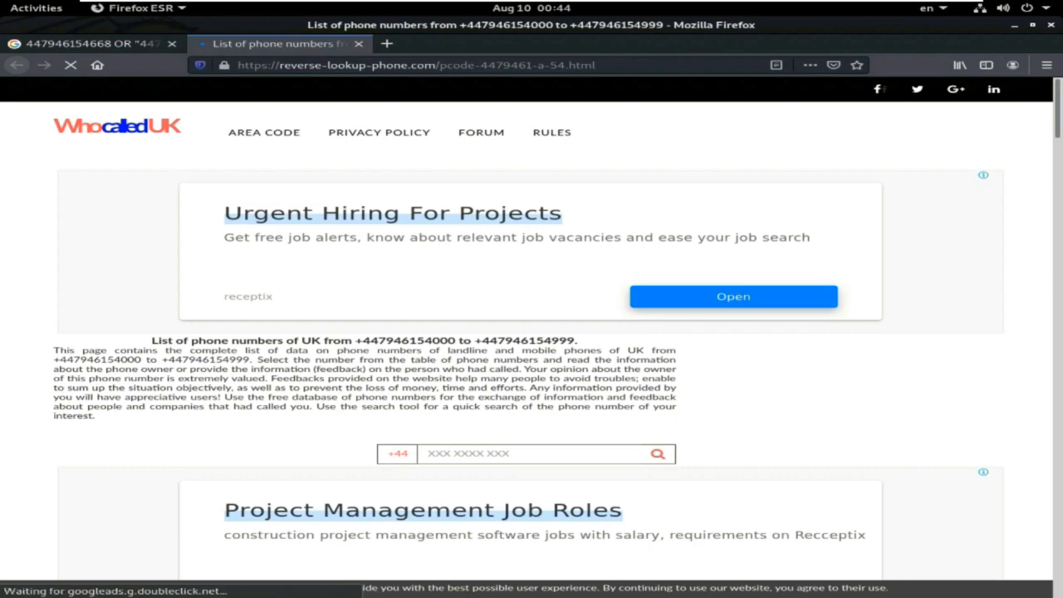
{"action": "left_click", "coordinate": [100, 43]}
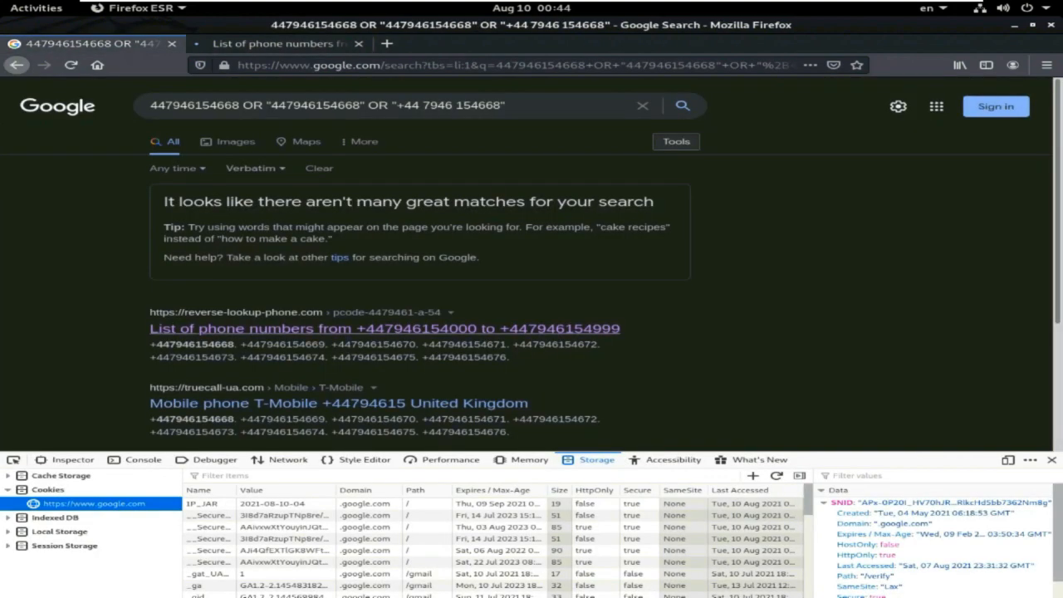
{"action": "right_click", "coordinate": [336, 403]}
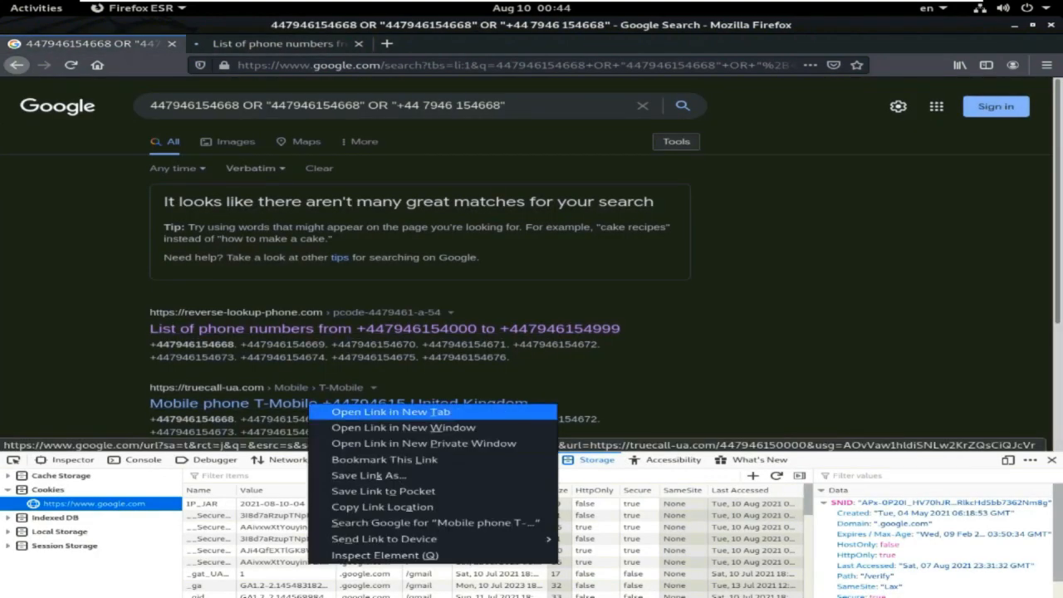
{"action": "left_click", "coordinate": [379, 412]}
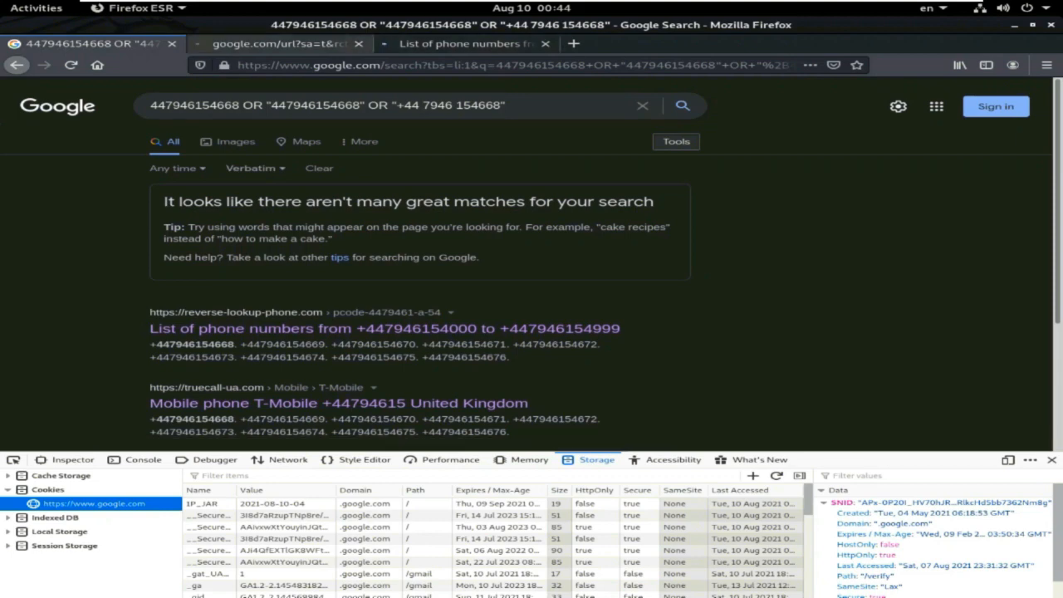
{"action": "left_click", "coordinate": [335, 402]}
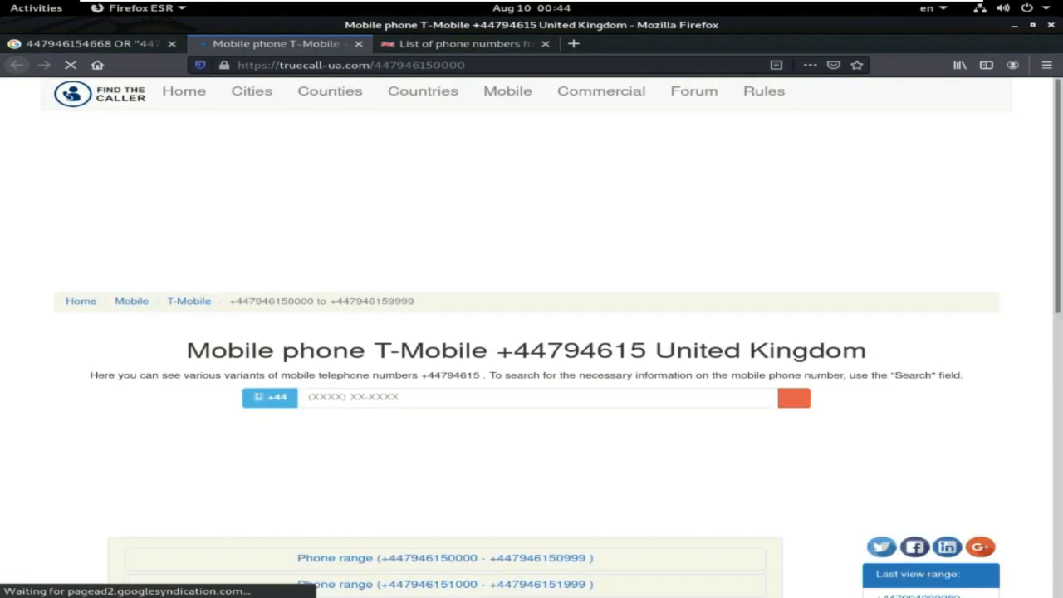